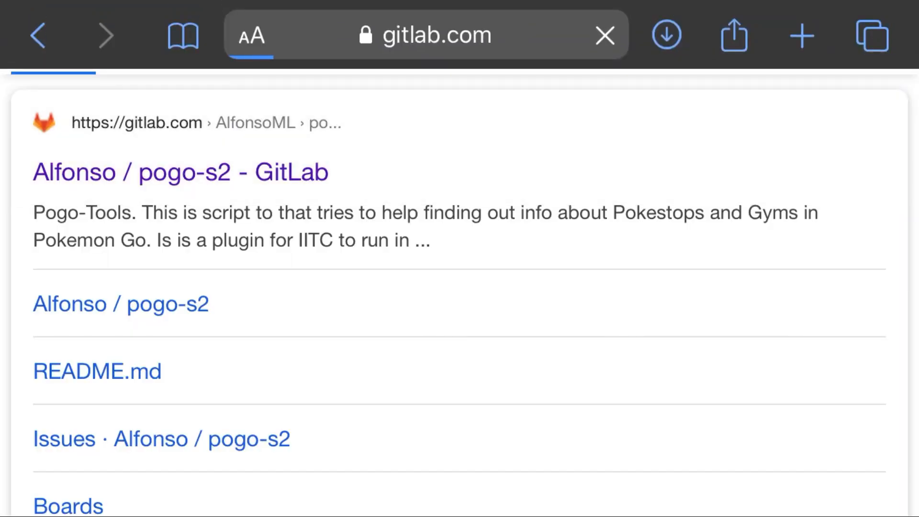
- Open the Alfonso / pogo-s2 project and scroll its README down to the Pre-requisites section
{"action": "left_click", "coordinate": [181, 172]}
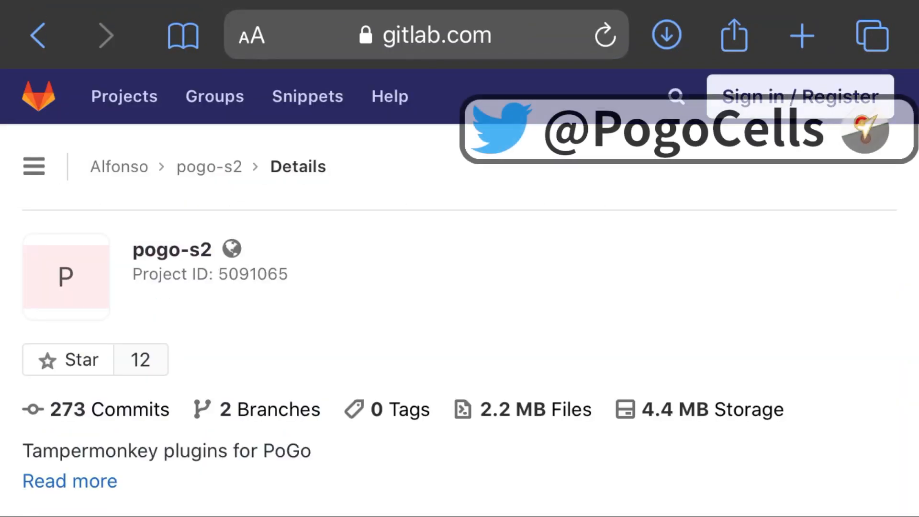
{"action": "scroll", "scroll_direction": "down", "scroll_amount": 3}
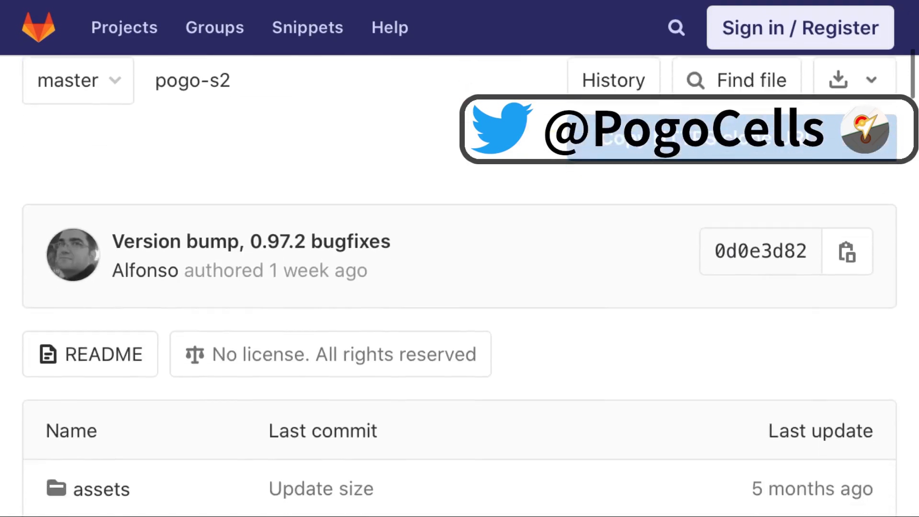
{"action": "scroll", "scroll_direction": "down", "scroll_amount": 3}
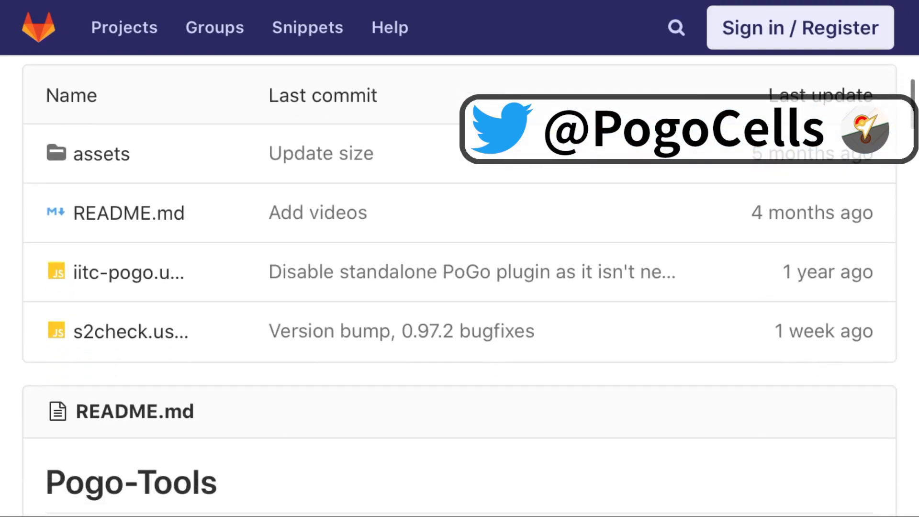
{"action": "scroll", "scroll_direction": "down", "scroll_amount": 3}
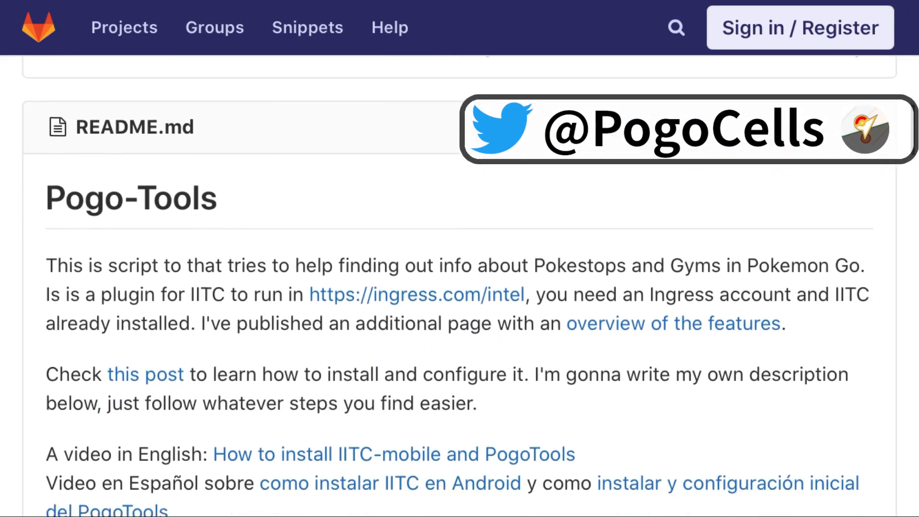
{"action": "scroll", "scroll_direction": "down", "scroll_amount": 3}
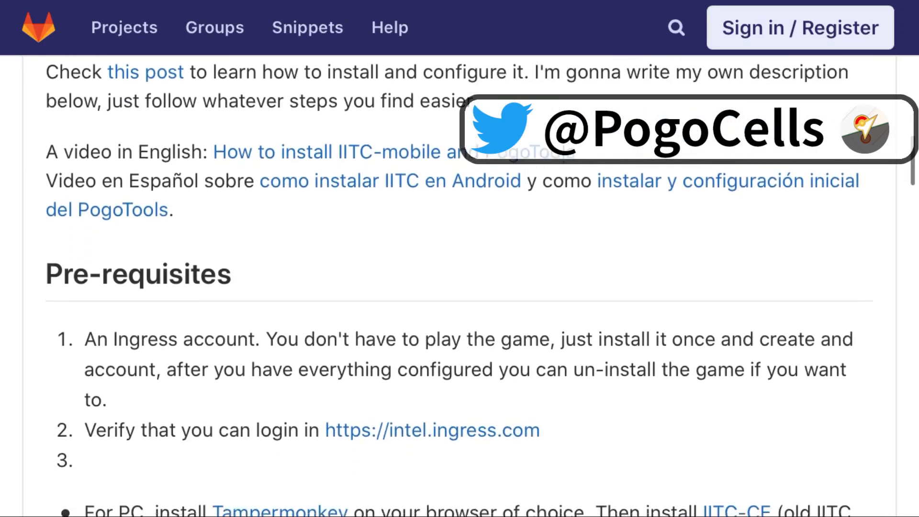
{"action": "scroll", "scroll_direction": "down", "scroll_amount": 3}
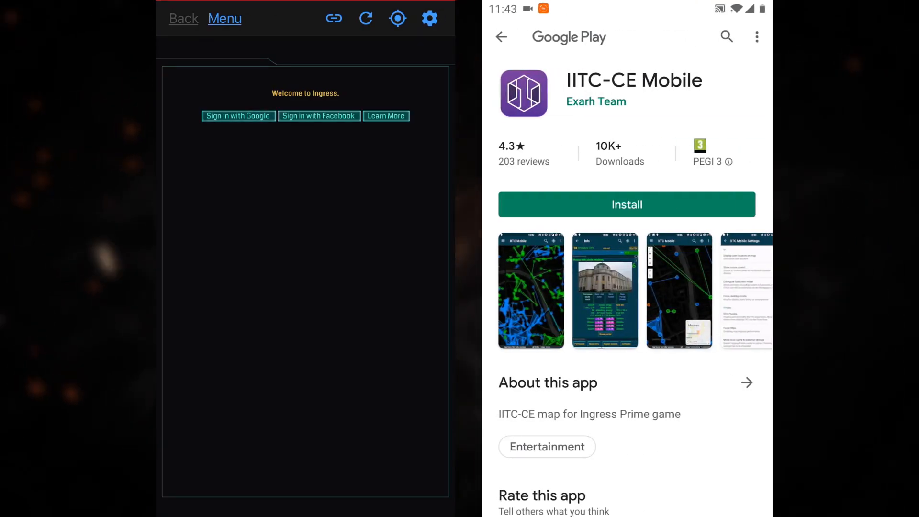
- Install IITC-CE Mobile from its store page, entering the Google account 'flor' at sign-in
{"action": "left_click", "coordinate": [238, 116]}
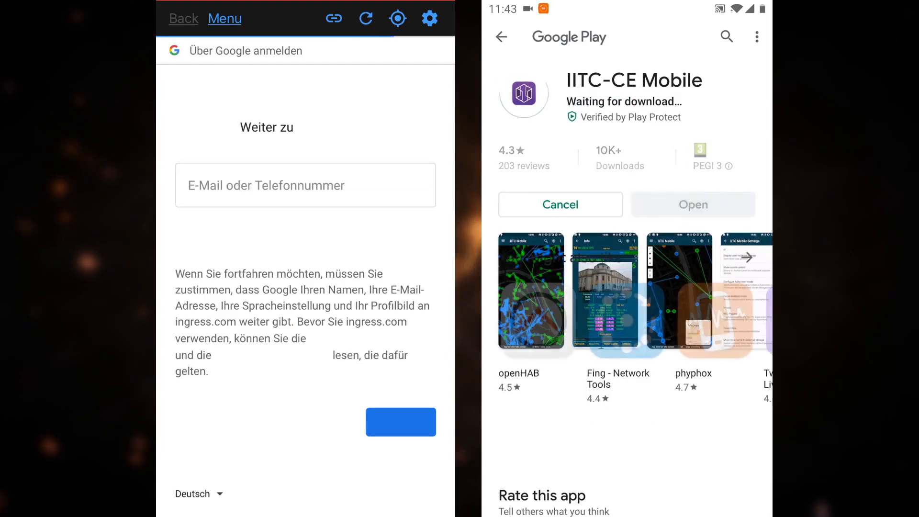
{"action": "left_click", "coordinate": [305, 185]}
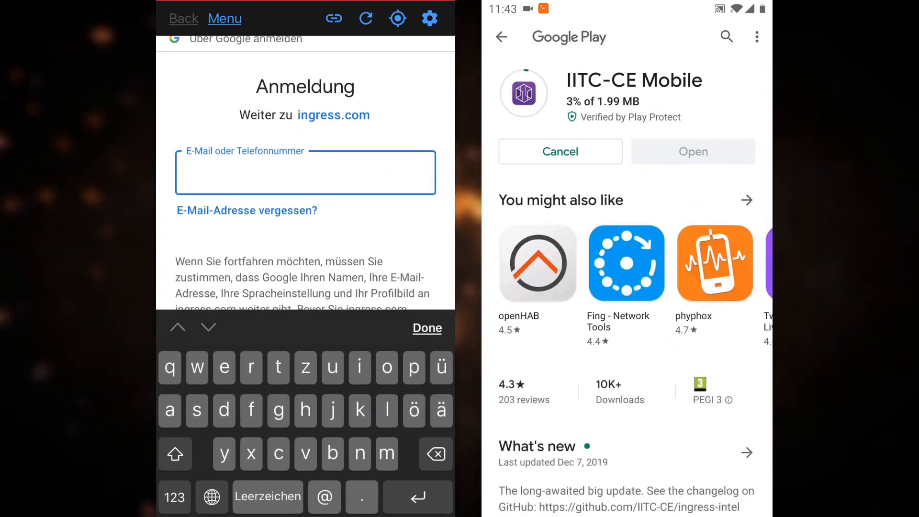
{"action": "type", "text": "flor"}
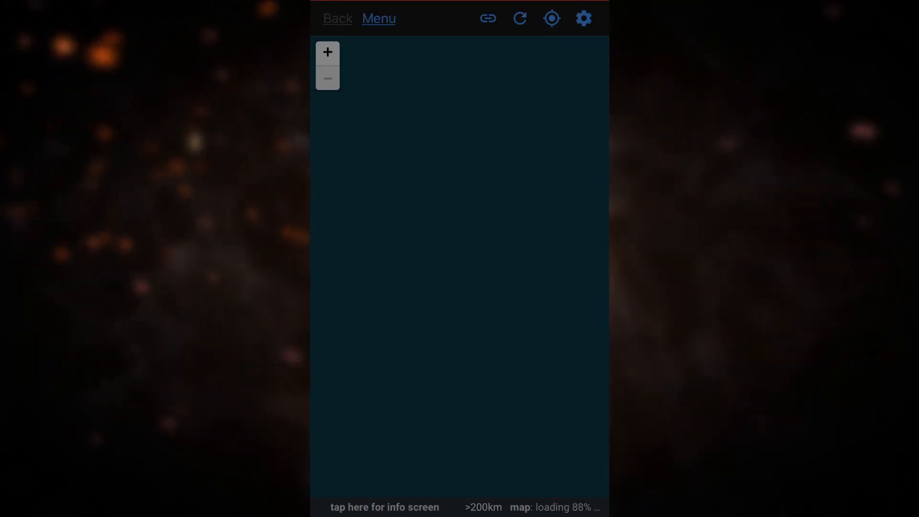
- Center the map on the current location with access allowed, zoom out, and show the Base Layers chooser
{"action": "left_click", "coordinate": [551, 18]}
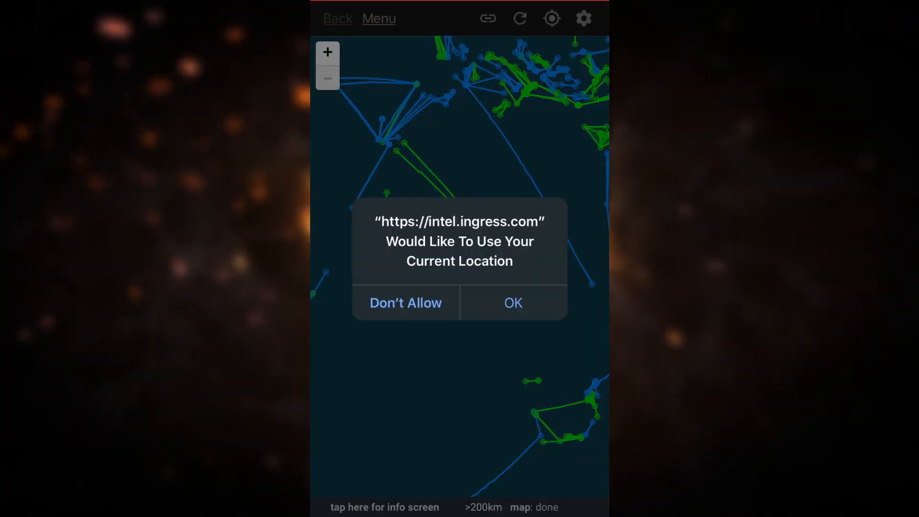
{"action": "left_click", "coordinate": [513, 302]}
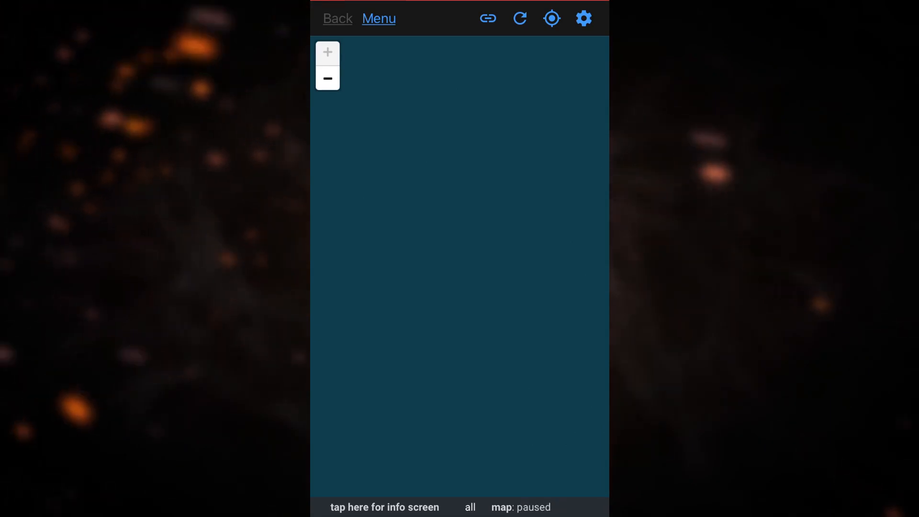
{"action": "left_click", "coordinate": [518, 18]}
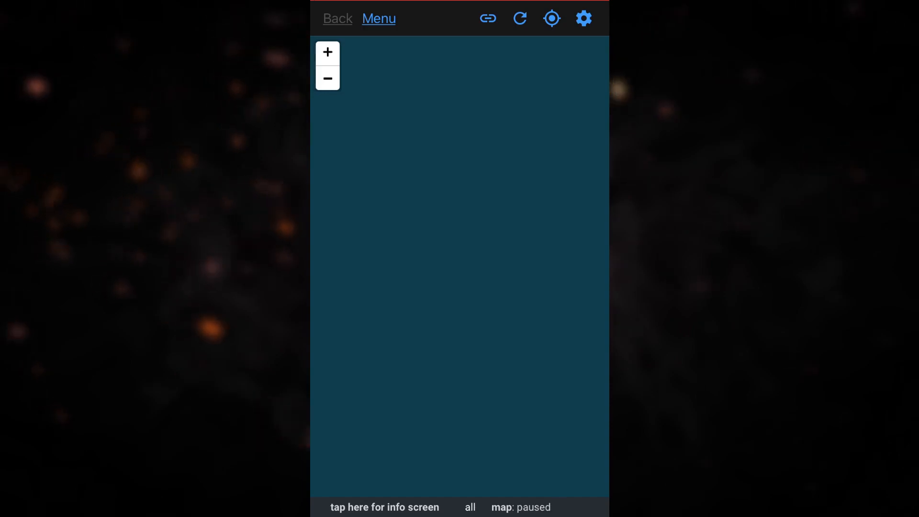
{"action": "left_click", "coordinate": [519, 18]}
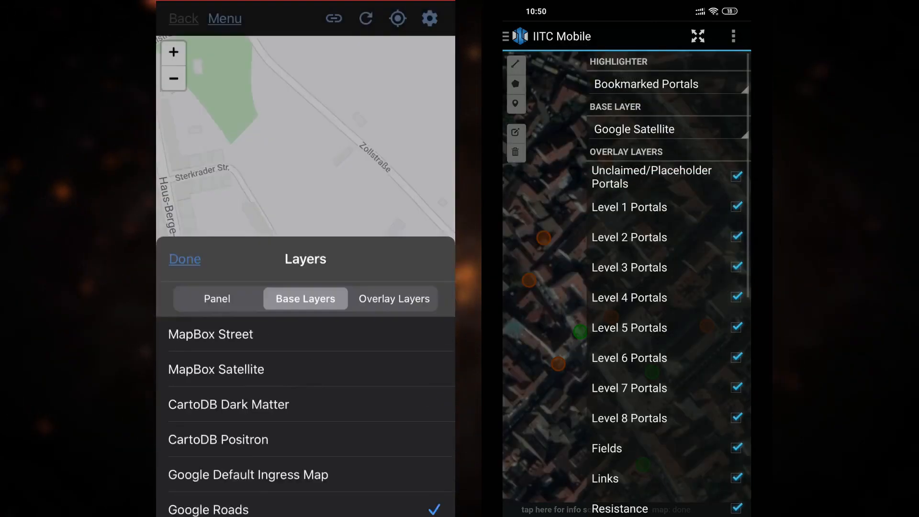
{"action": "left_click", "coordinate": [248, 475]}
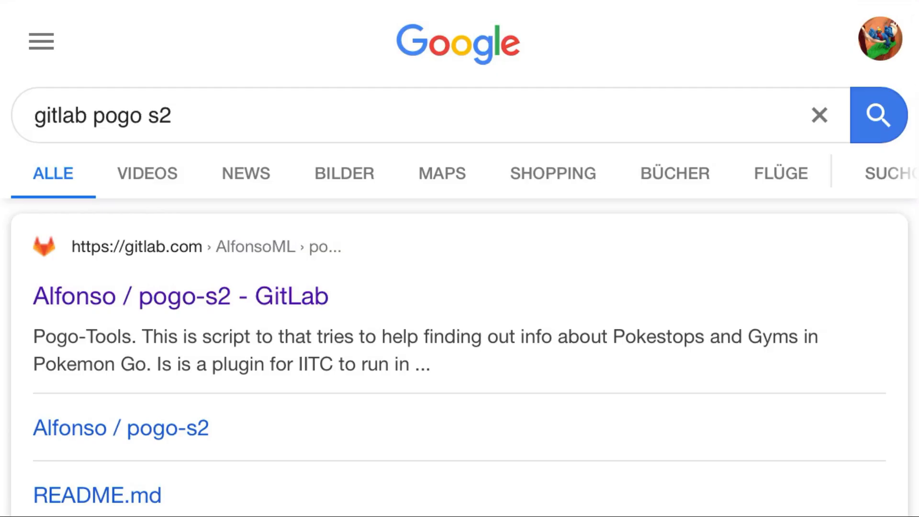
- Reopen the pogo-s2 project and scroll its README to the IITCm install instructions
{"action": "scroll", "scroll_direction": "down", "scroll_amount": 3}
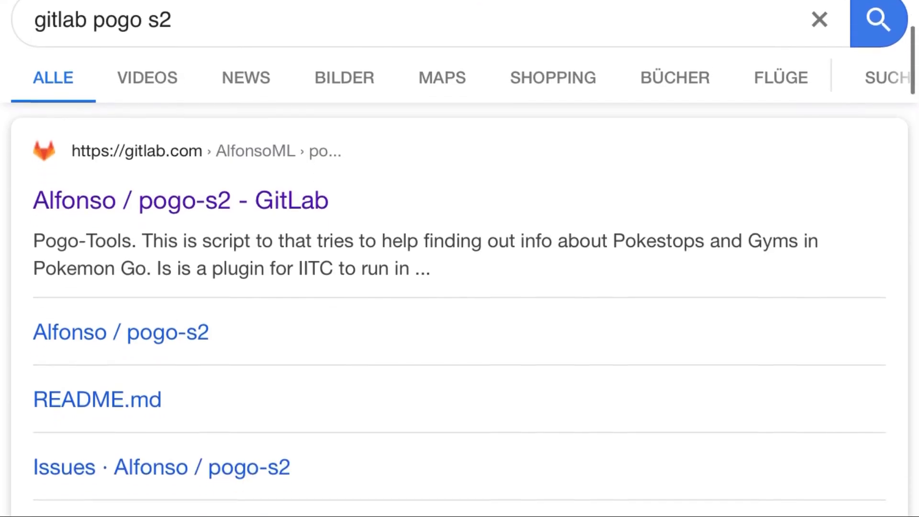
{"action": "scroll", "scroll_direction": "down", "scroll_amount": 3}
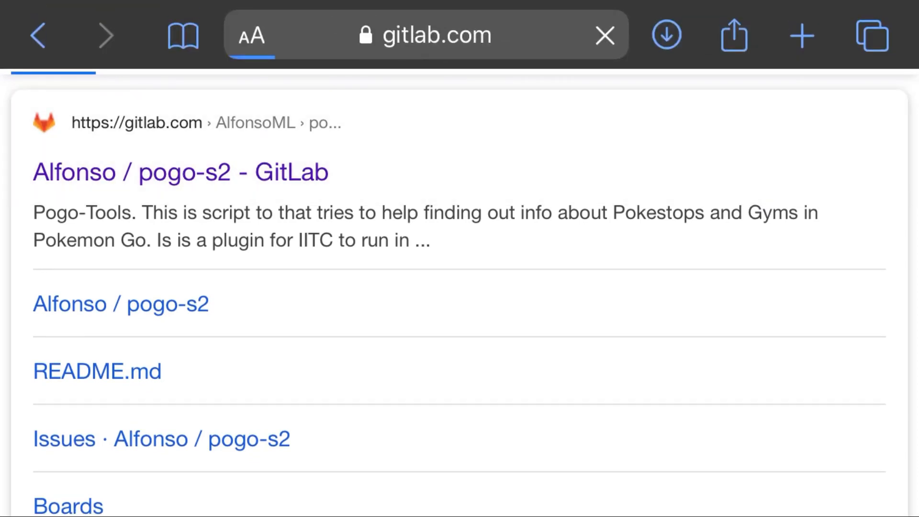
{"action": "left_click", "coordinate": [181, 172]}
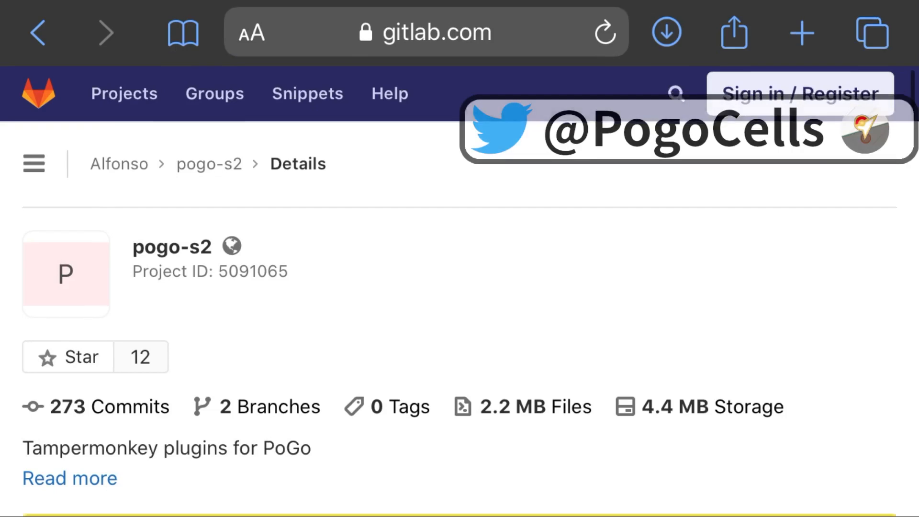
{"action": "scroll", "scroll_direction": "down", "scroll_amount": 3}
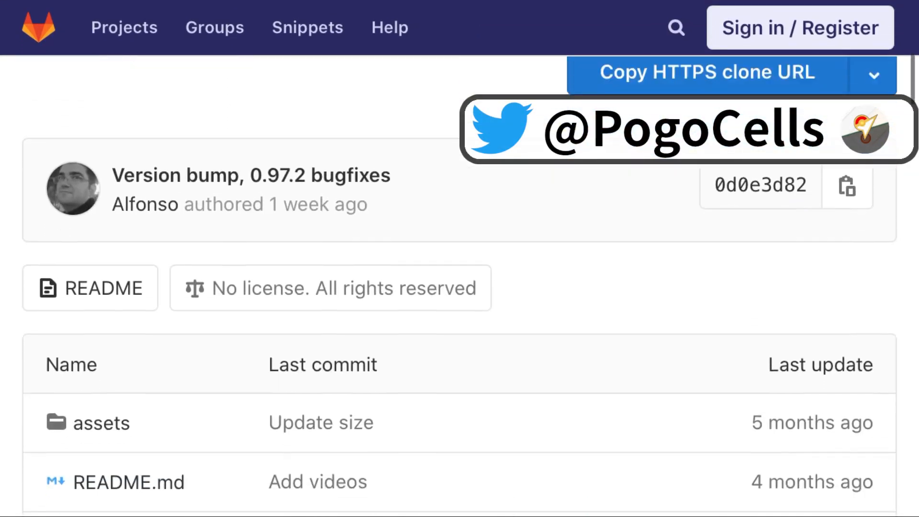
{"action": "scroll", "scroll_direction": "down", "scroll_amount": 3}
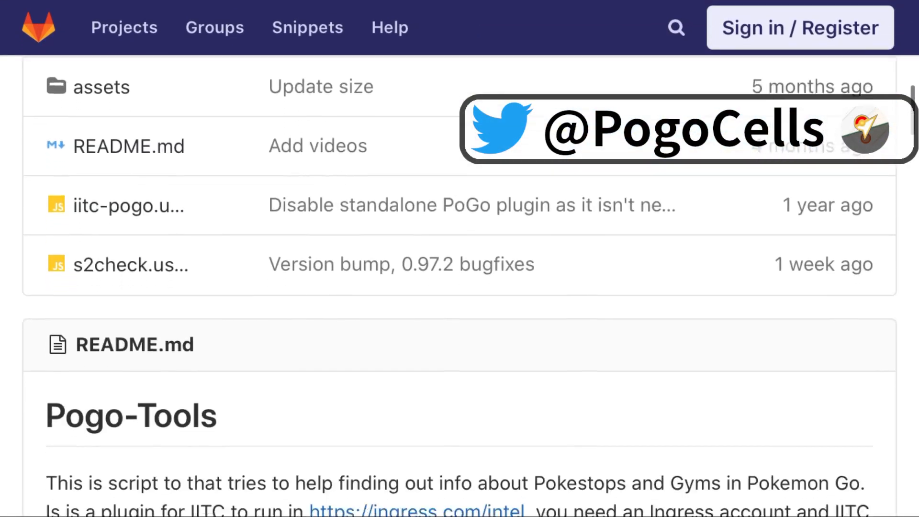
{"action": "scroll", "scroll_direction": "down", "scroll_amount": 3}
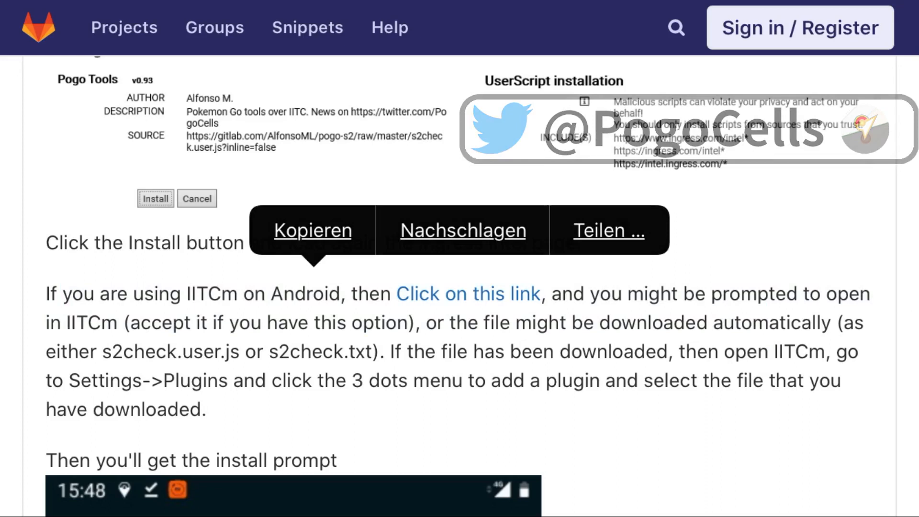
{"action": "scroll", "scroll_direction": "down", "scroll_amount": 3}
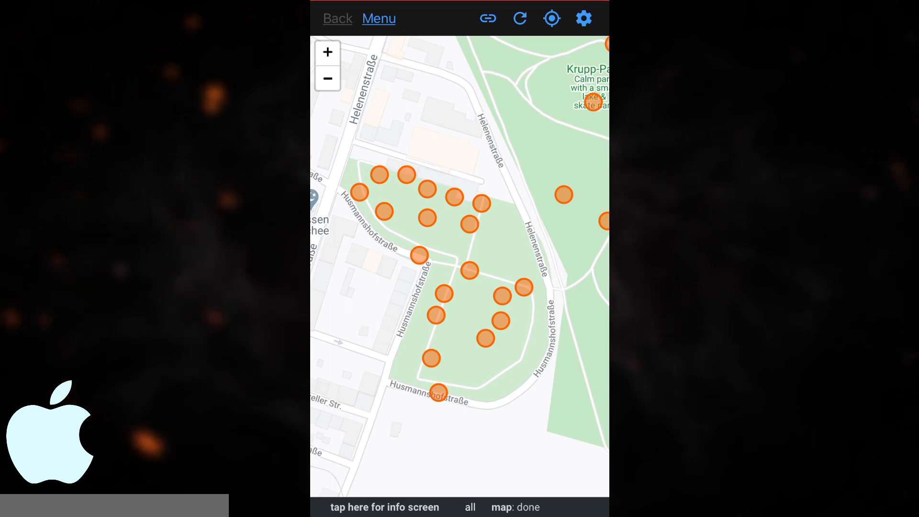
- Add a new user script by pasting the s2check.user.js URL and return to the plugins list
{"action": "left_click", "coordinate": [584, 18]}
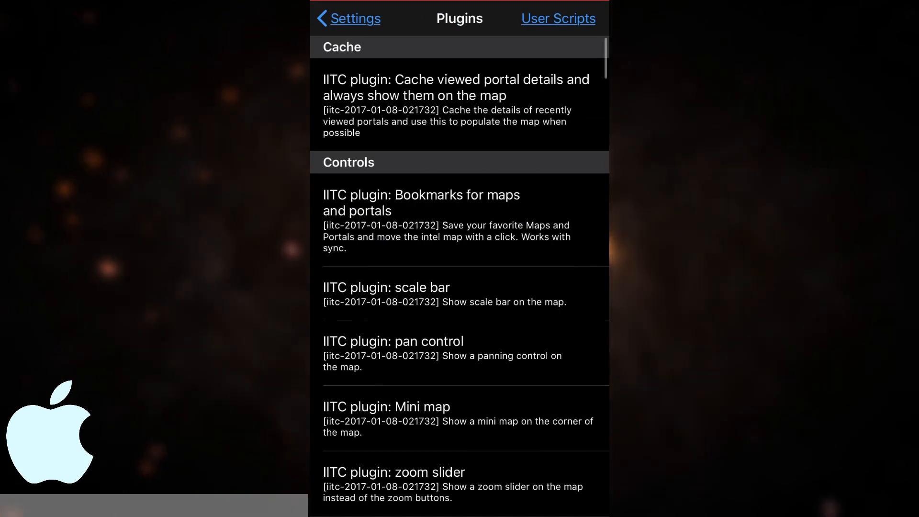
{"action": "left_click", "coordinate": [558, 18]}
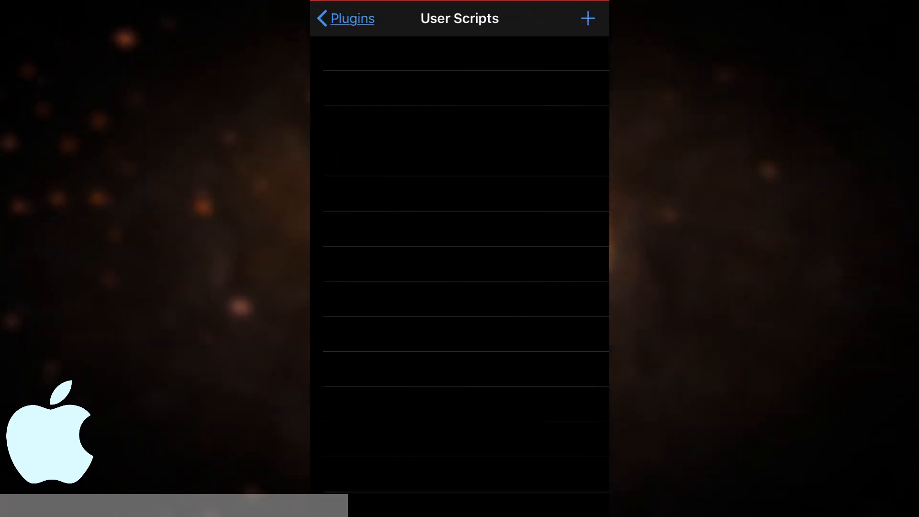
{"action": "left_click", "coordinate": [587, 18]}
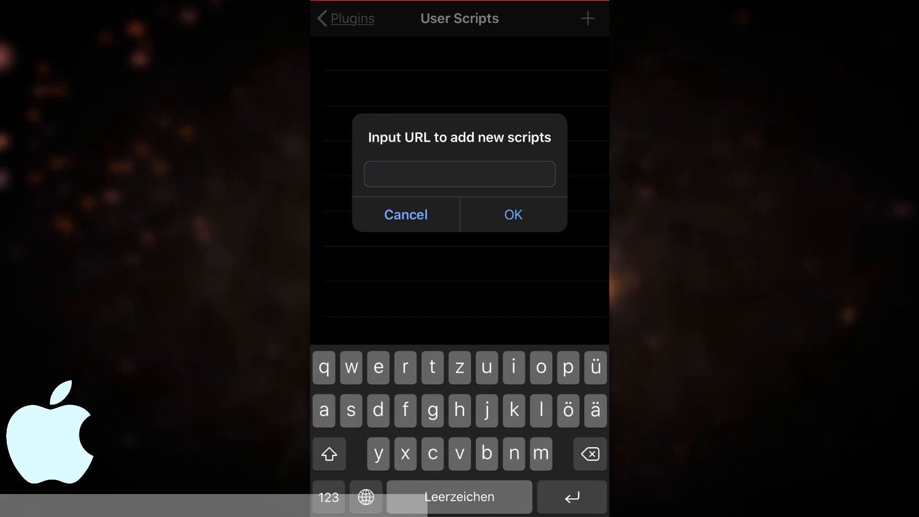
{"action": "left_click", "coordinate": [459, 174]}
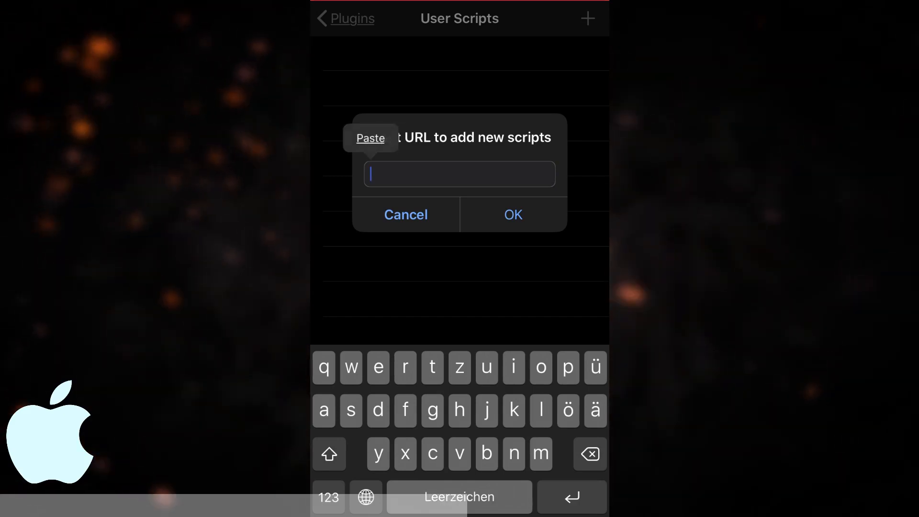
{"action": "left_click", "coordinate": [371, 138]}
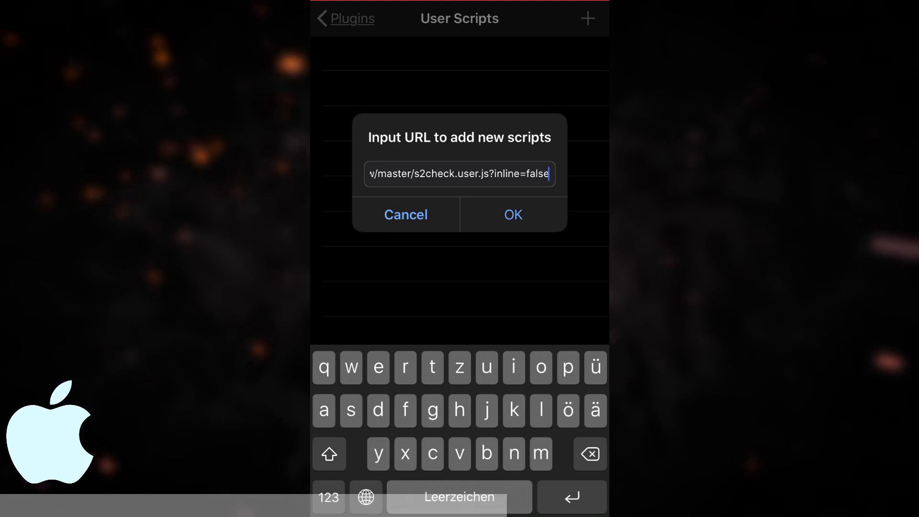
{"action": "left_click", "coordinate": [511, 214]}
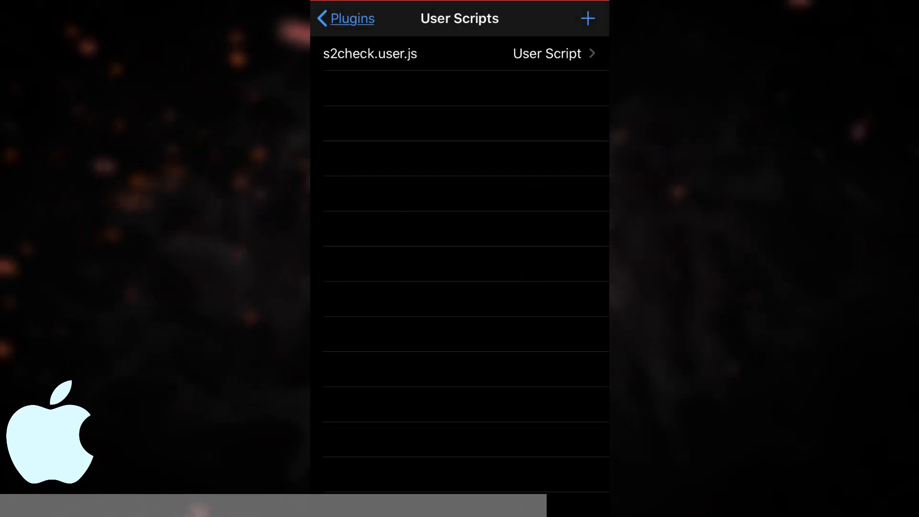
{"action": "left_click", "coordinate": [345, 18]}
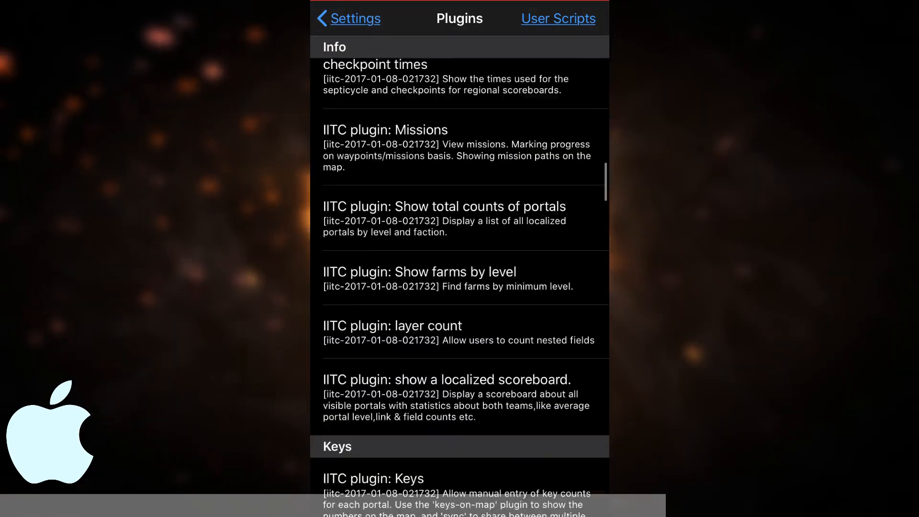
- Check Pogo Tools in the Layer plugins and go back to the map showing the S2 grid
{"action": "scroll", "scroll_direction": "down", "scroll_amount": 3}
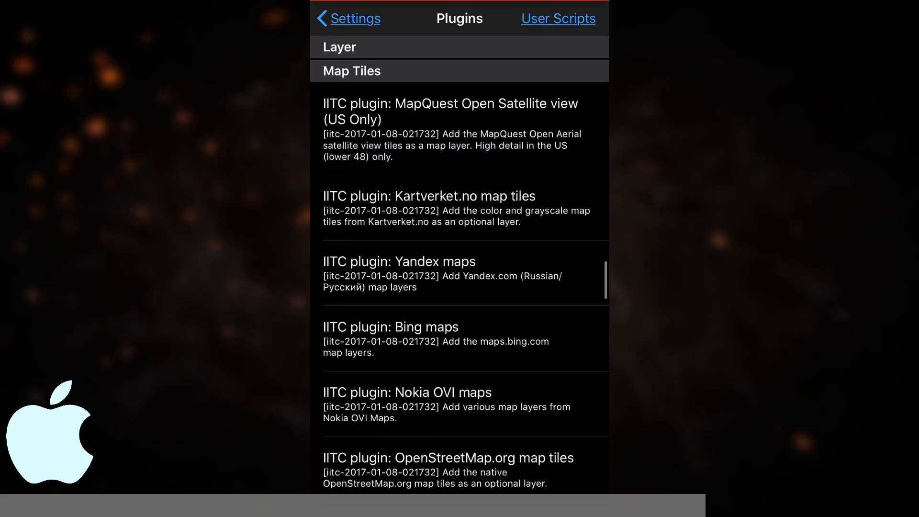
{"action": "scroll", "scroll_direction": "up", "scroll_amount": 3}
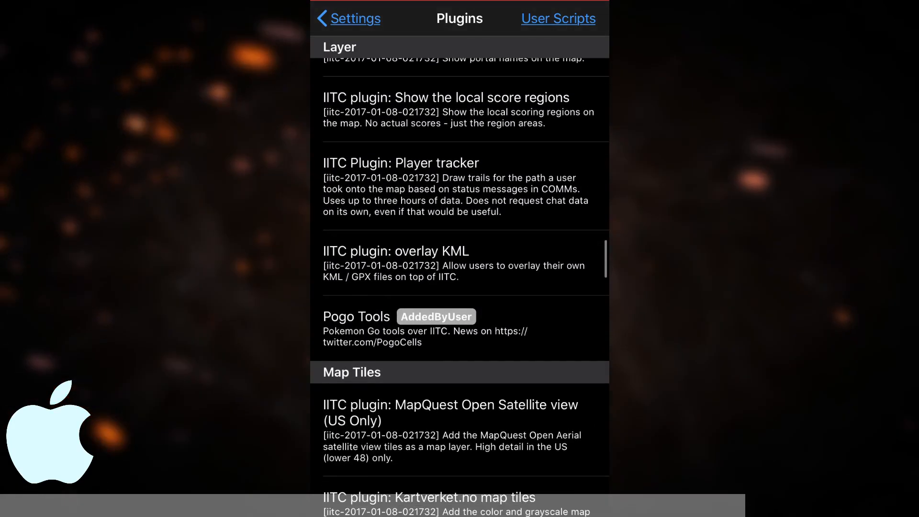
{"action": "left_click", "coordinate": [424, 327]}
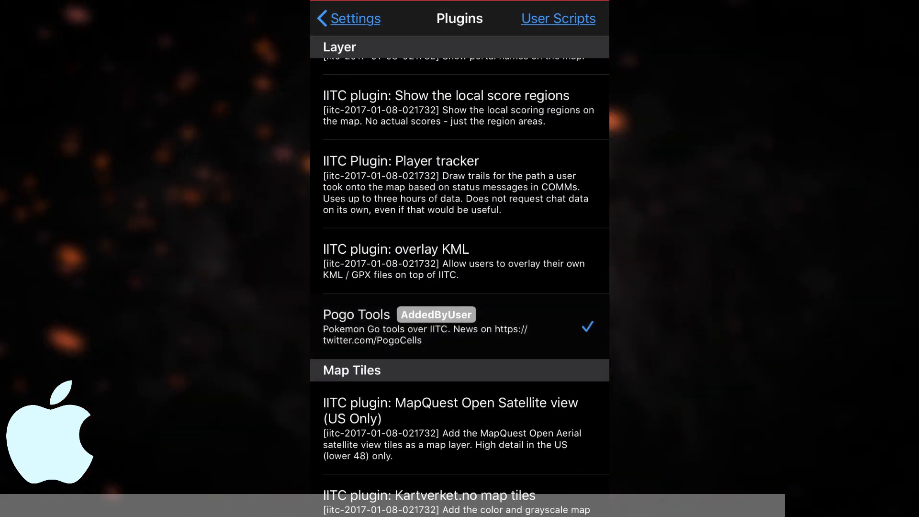
{"action": "left_click", "coordinate": [348, 19]}
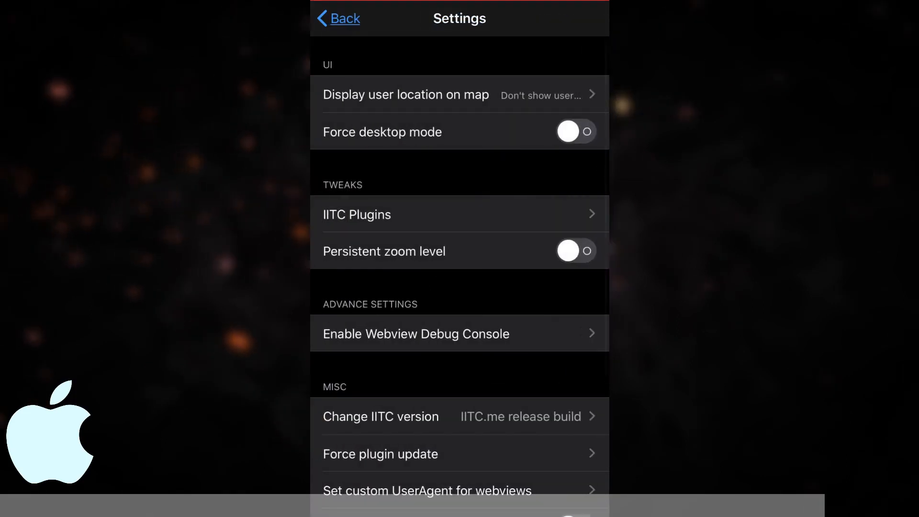
{"action": "left_click", "coordinate": [338, 18]}
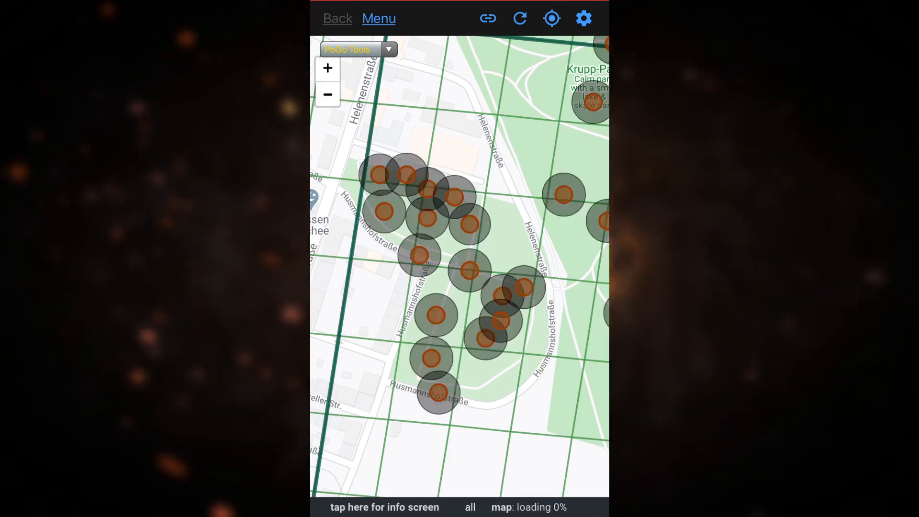
- Switch to the IITC Mobile Android app and show its three-dot options menu
{"action": "left_click", "coordinate": [489, 18]}
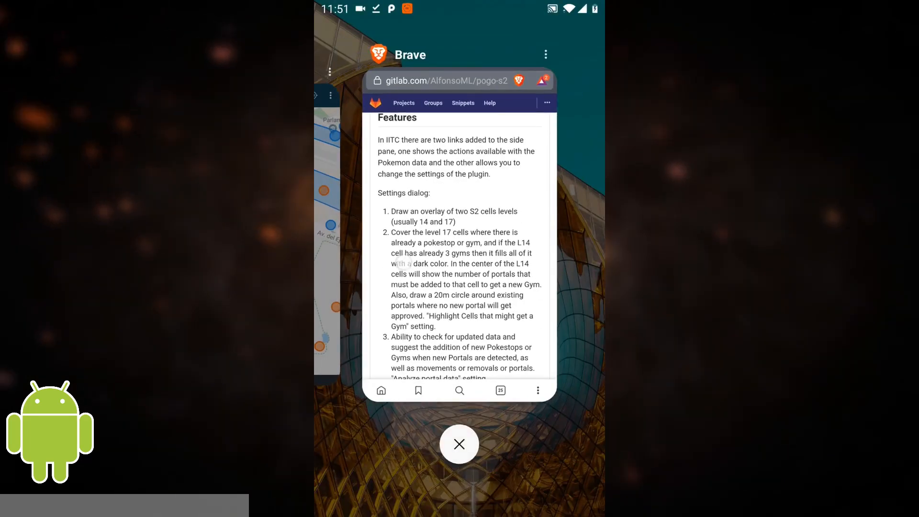
{"action": "left_click", "coordinate": [459, 443]}
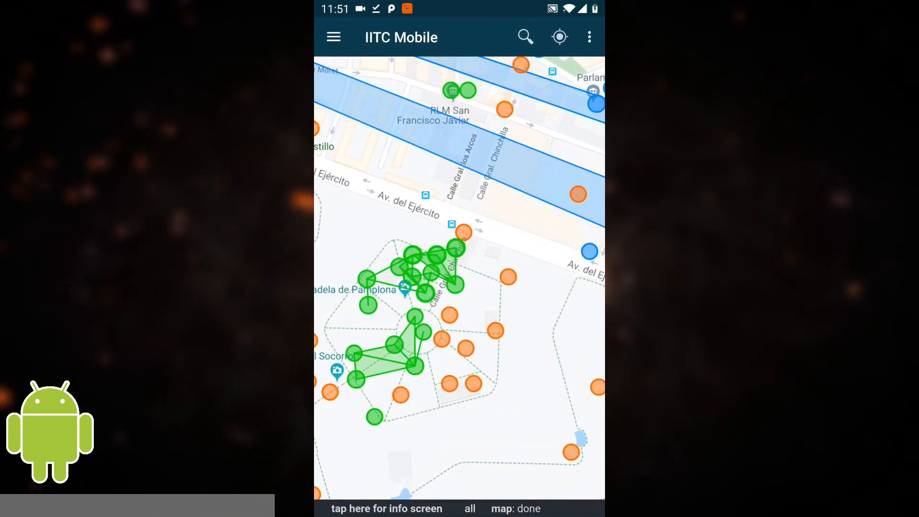
{"action": "left_click", "coordinate": [589, 37]}
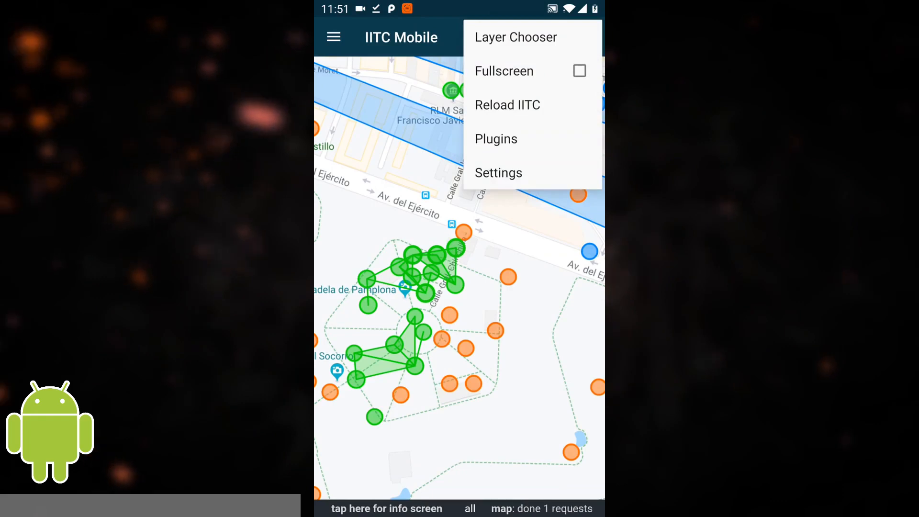
- From Plugins, add an external plugin with file access allowed, choosing s2check.txt in Downloads
{"action": "left_click", "coordinate": [496, 138]}
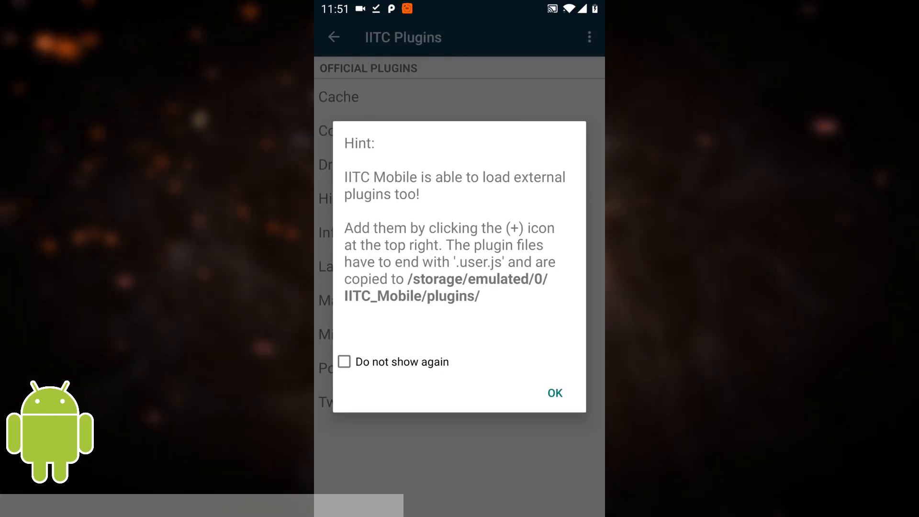
{"action": "left_click", "coordinate": [555, 392]}
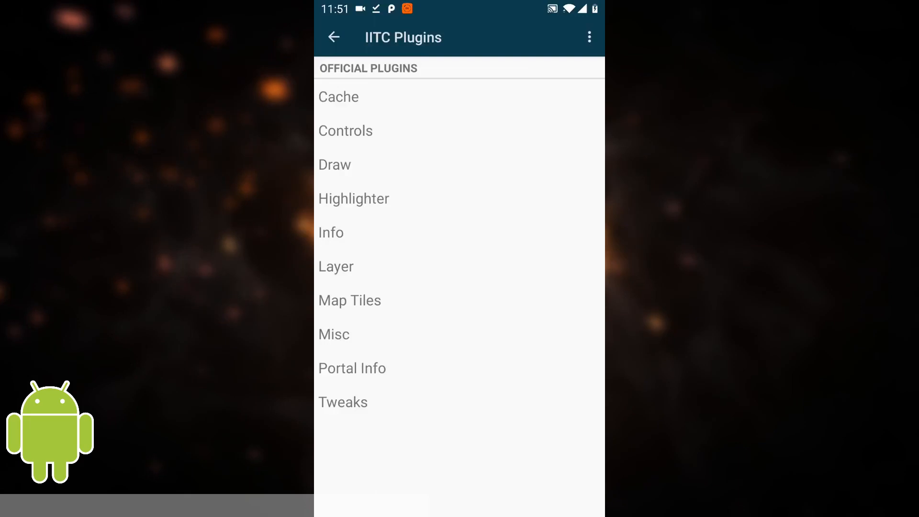
{"action": "left_click", "coordinate": [590, 37]}
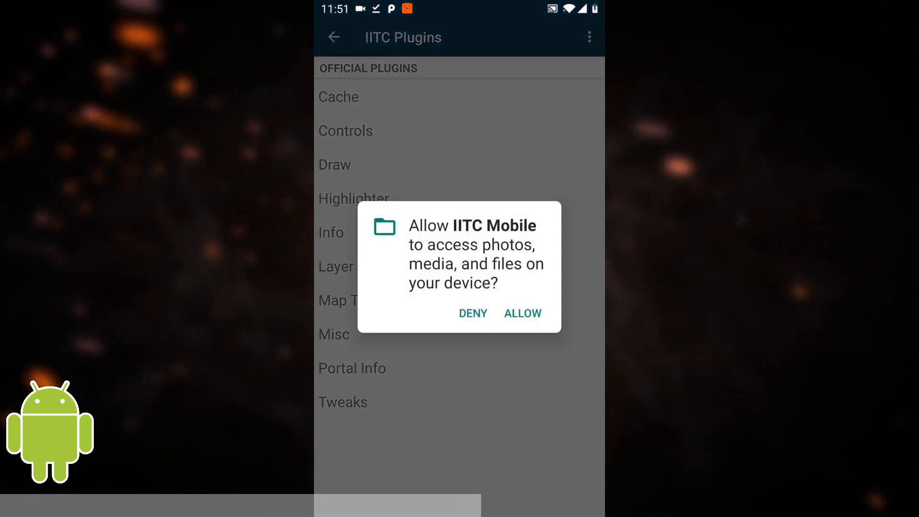
{"action": "left_click", "coordinate": [522, 313]}
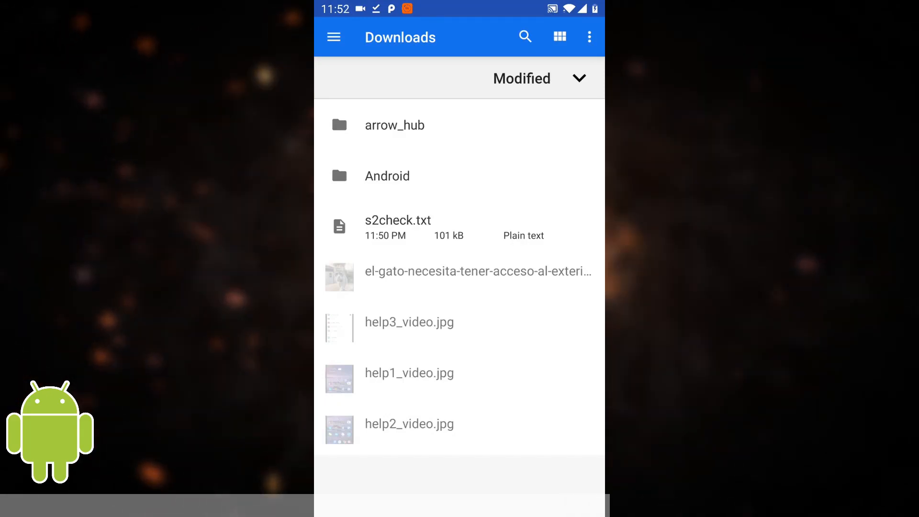
{"action": "left_click", "coordinate": [398, 228]}
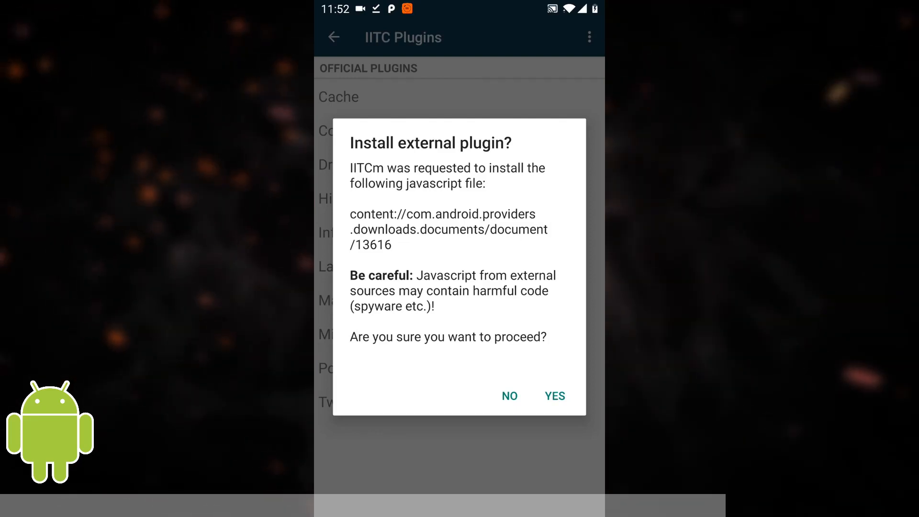
- Confirm installing the external plugin and set the hint to not show again
{"action": "left_click", "coordinate": [554, 396]}
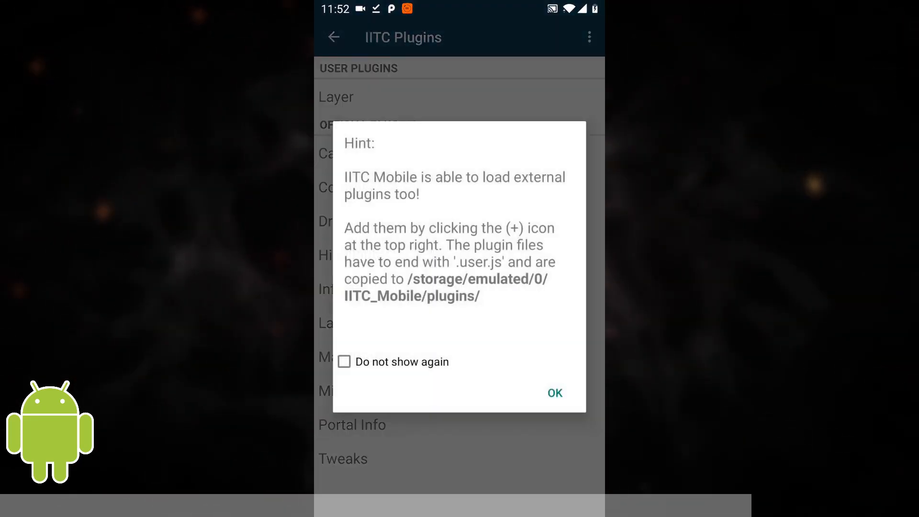
{"action": "left_click", "coordinate": [344, 362]}
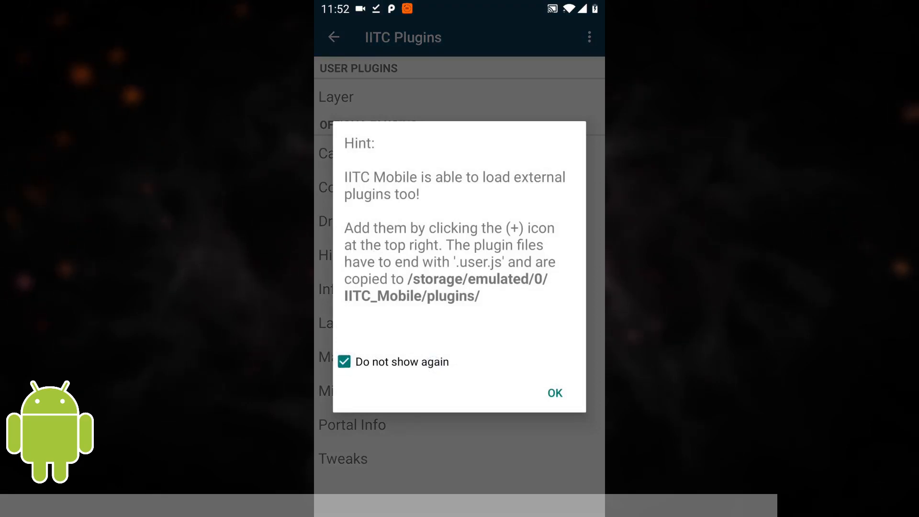
{"action": "left_click", "coordinate": [554, 394]}
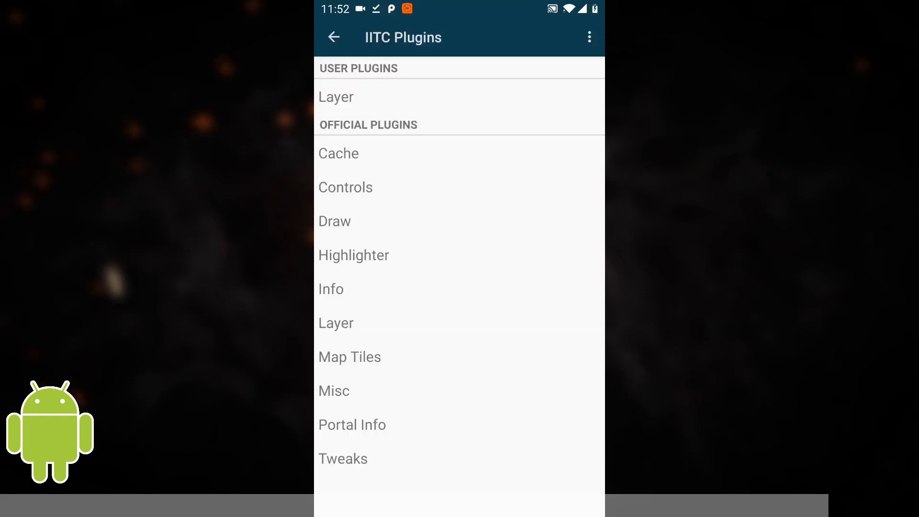
- Enable Pogo Tools under User Plugins > Layer and go back
{"action": "left_click", "coordinate": [337, 97]}
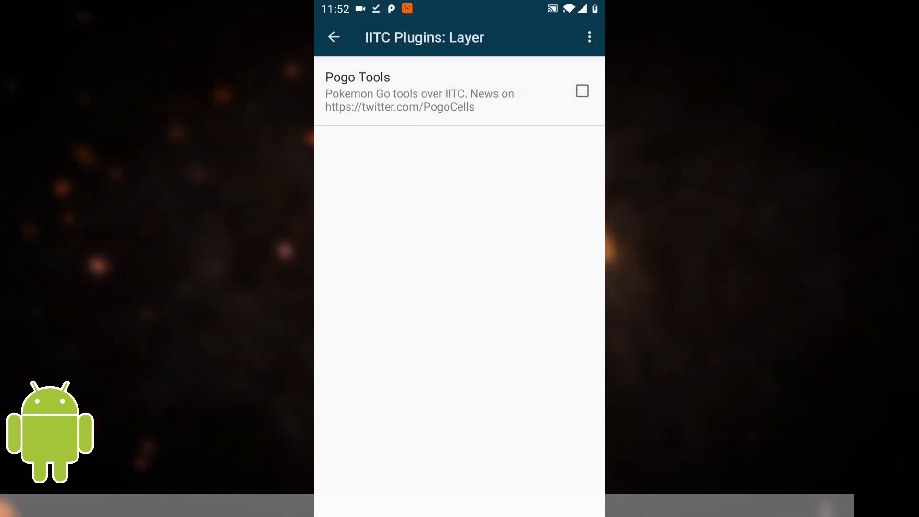
{"action": "left_click", "coordinate": [582, 91]}
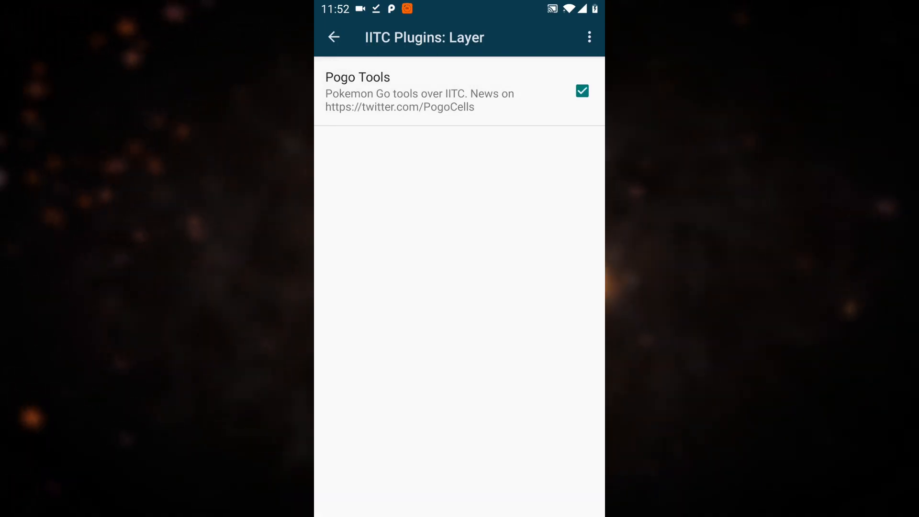
{"action": "left_click", "coordinate": [333, 37]}
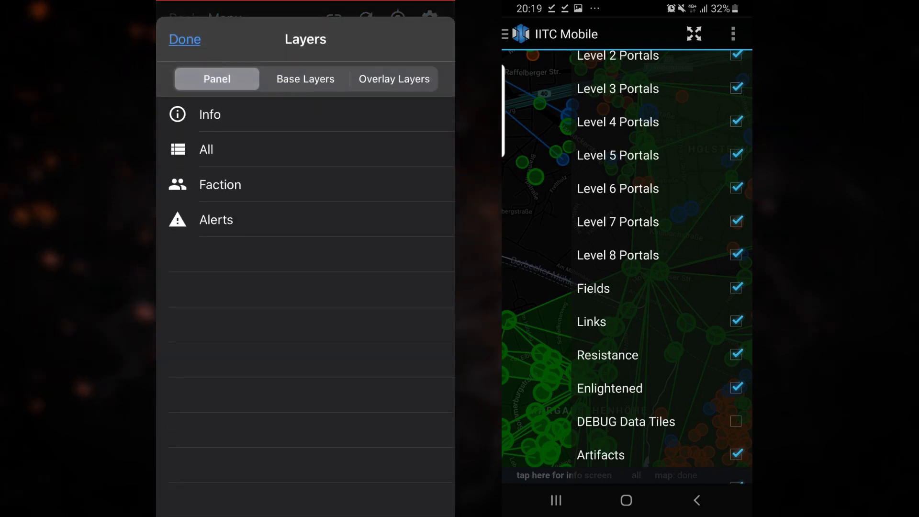
- Close the layer list to see the map, then return to the plugins settings
{"action": "left_click", "coordinate": [394, 78]}
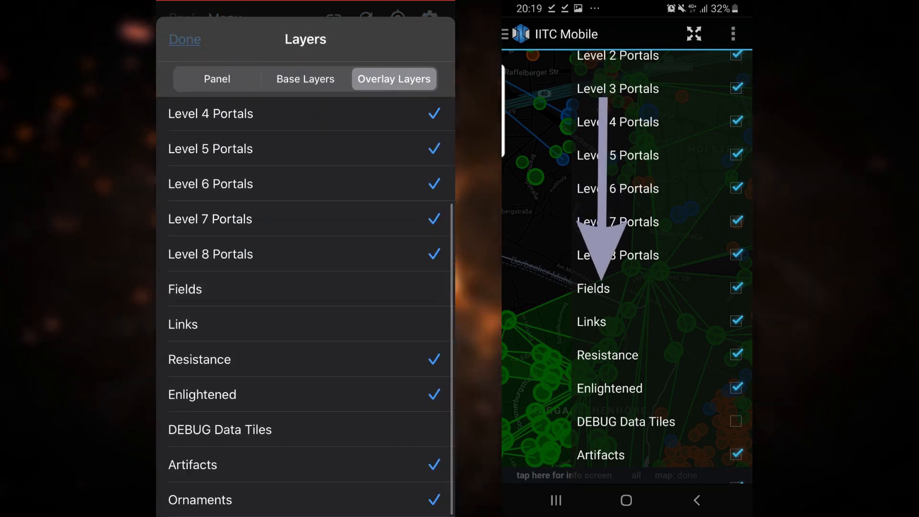
{"action": "left_click", "coordinate": [185, 38]}
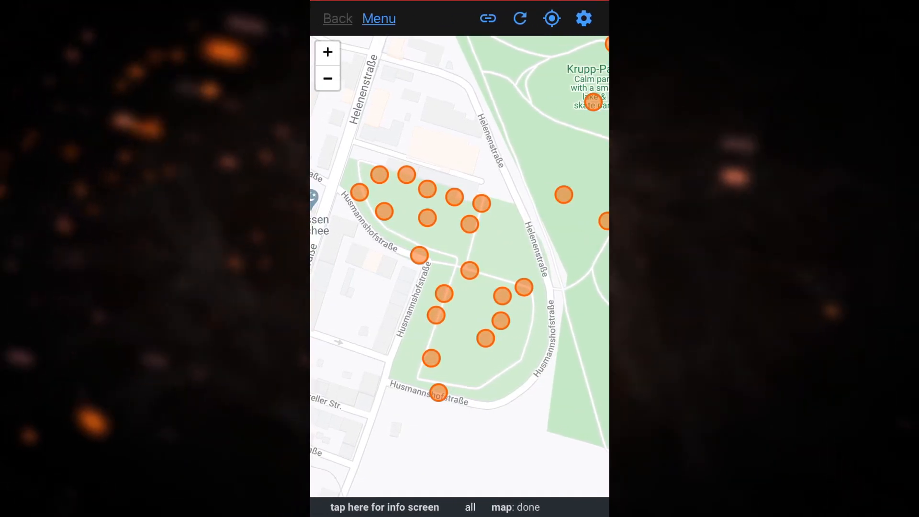
{"action": "left_click", "coordinate": [584, 18]}
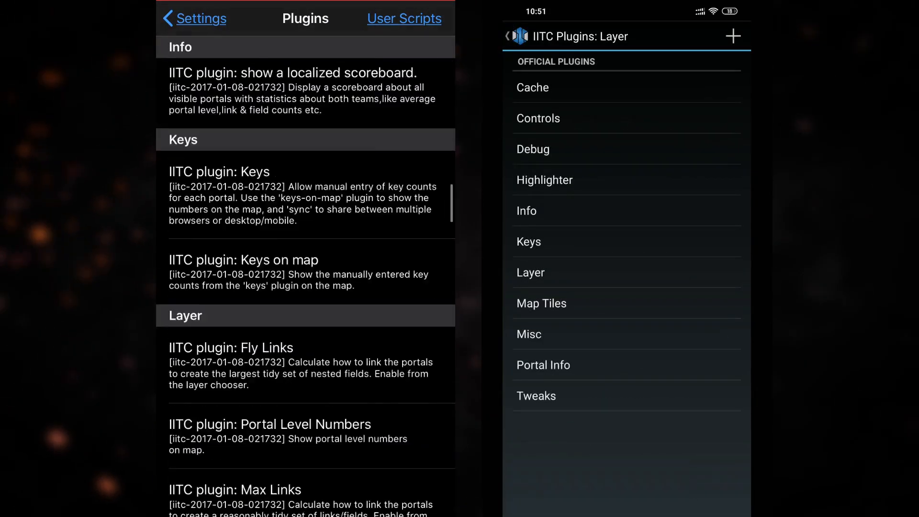
- Enable a Map Tiles plugin and check the Base Layers chooser before returning to the map
{"action": "left_click", "coordinate": [541, 303]}
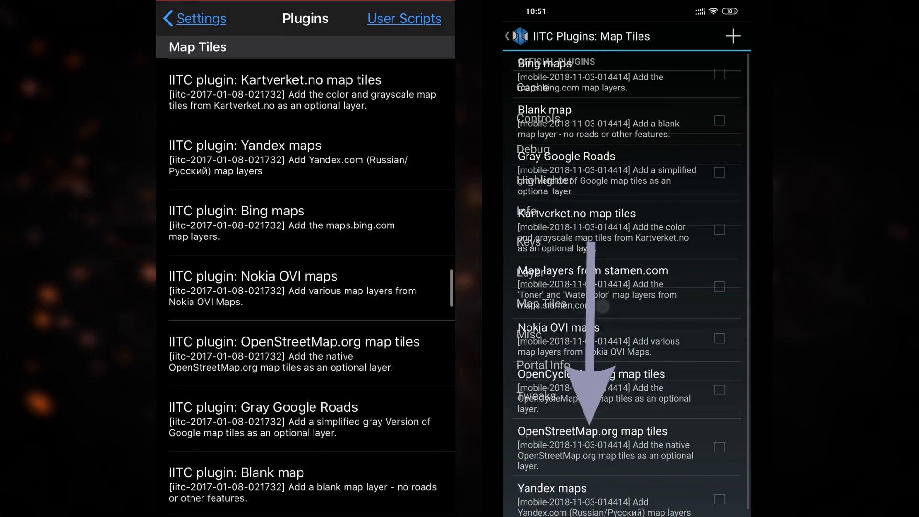
{"action": "left_click", "coordinate": [311, 341]}
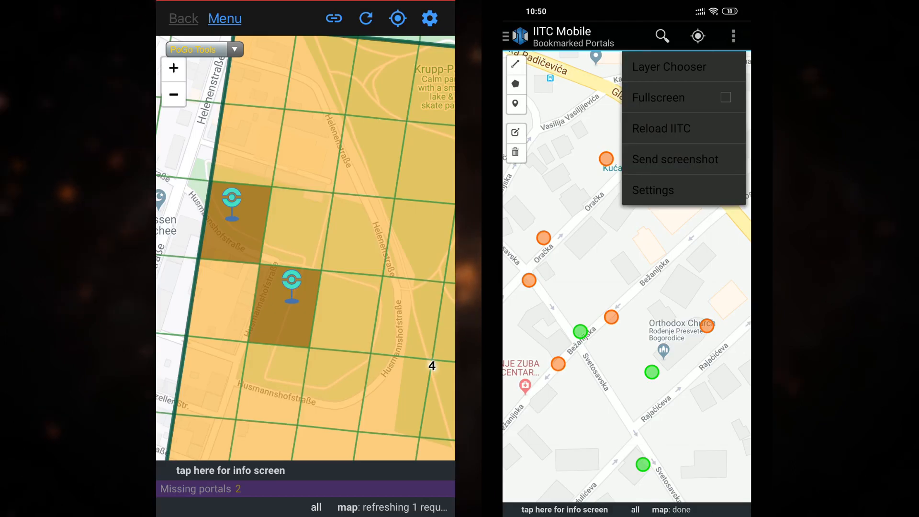
{"action": "left_click", "coordinate": [669, 66]}
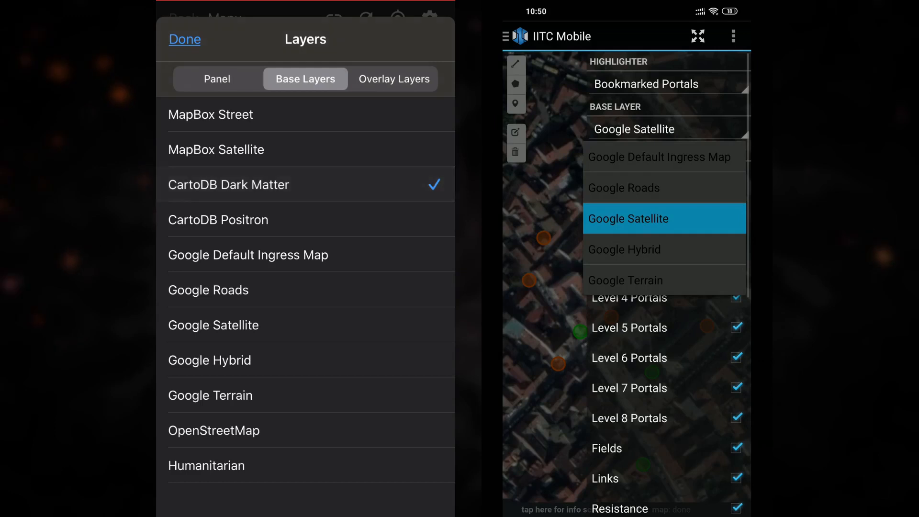
{"action": "left_click", "coordinate": [184, 40]}
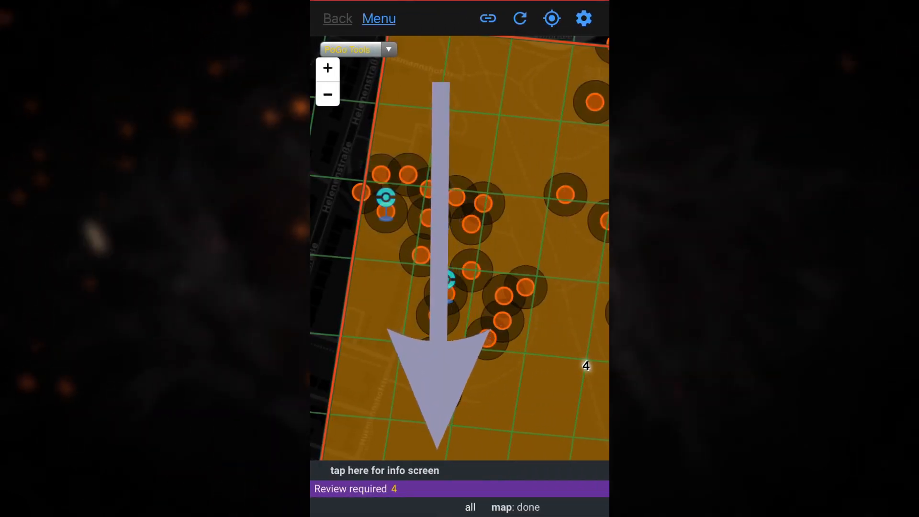
- Enable 'This is PoGo!' in PoGo Settings, then pick CartoDB Positron in the Base Layers list
{"action": "left_click", "coordinate": [380, 18]}
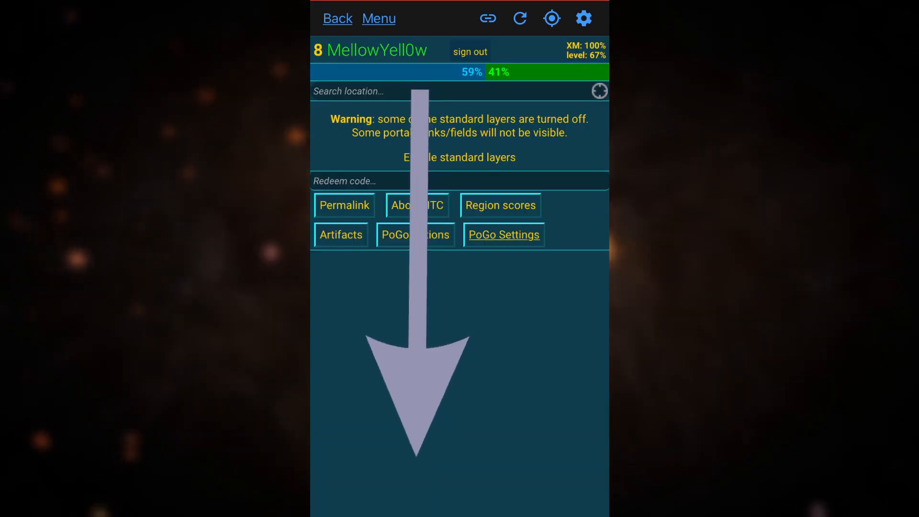
{"action": "left_click", "coordinate": [503, 235]}
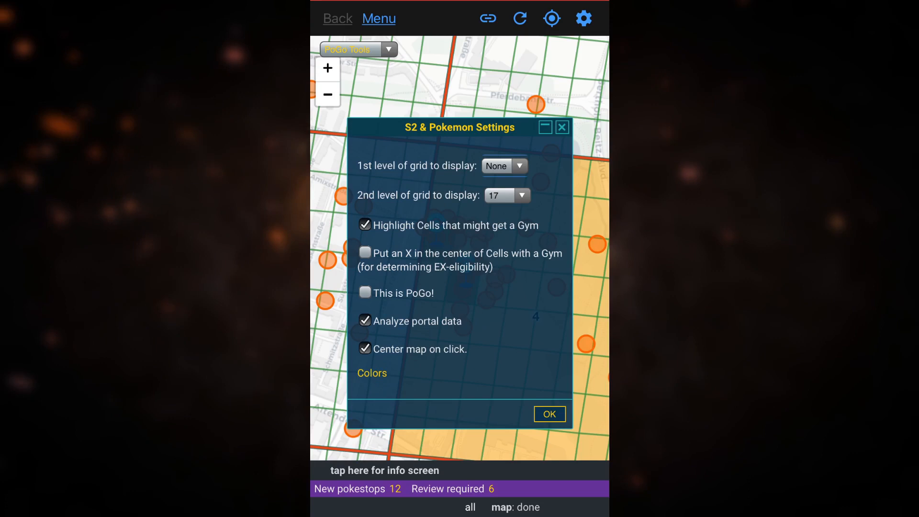
{"action": "left_click", "coordinate": [365, 293]}
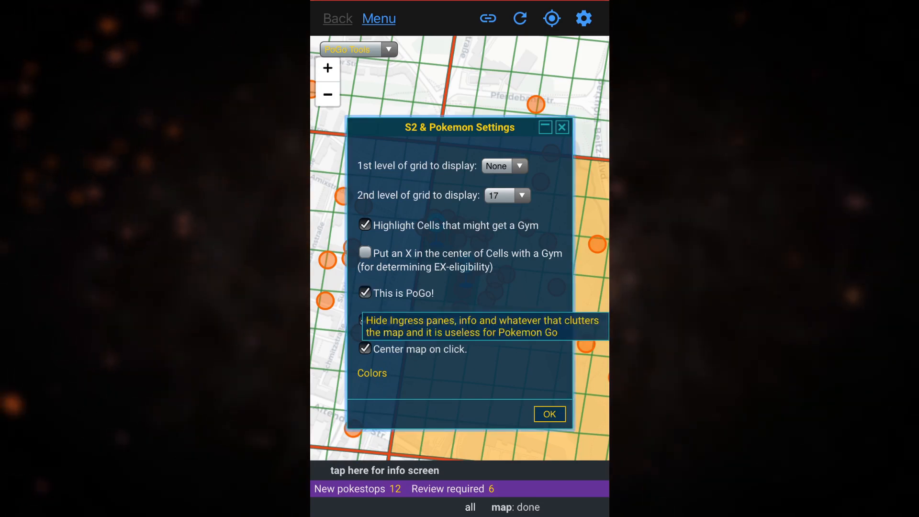
{"action": "left_click", "coordinate": [548, 414]}
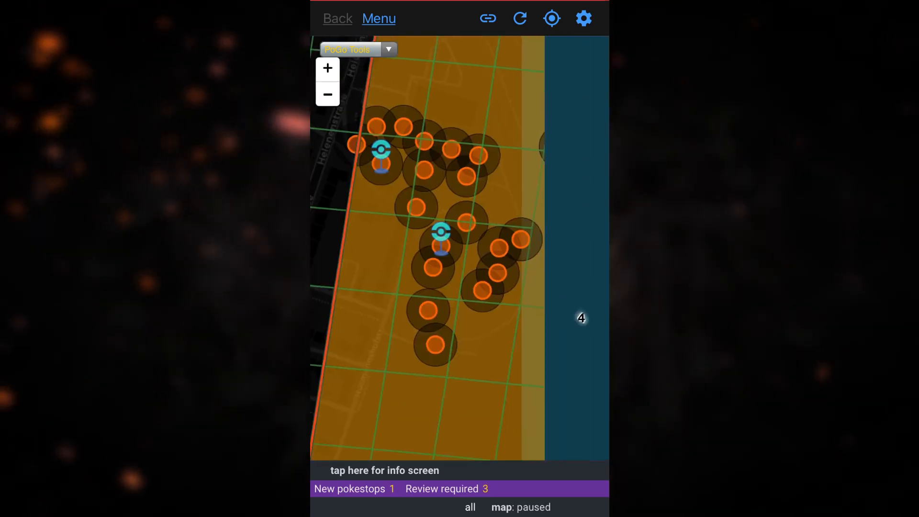
{"action": "left_click", "coordinate": [385, 470]}
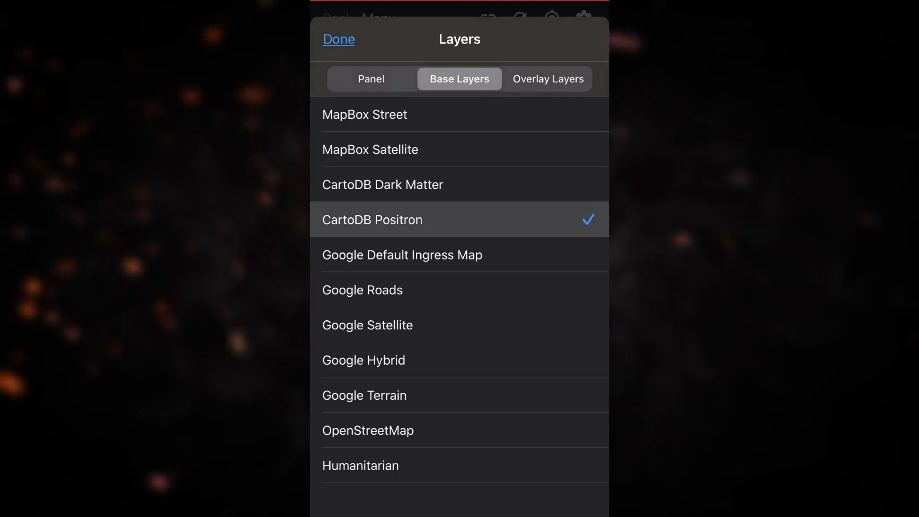
- Leave the layer list and reopen the S2 & Pokemon Settings from the menu
{"action": "left_click", "coordinate": [338, 39]}
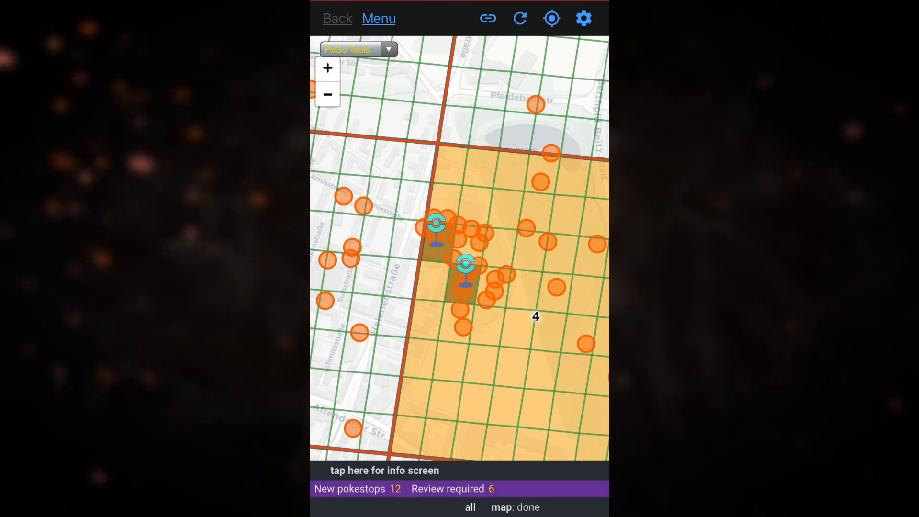
{"action": "left_click", "coordinate": [519, 18]}
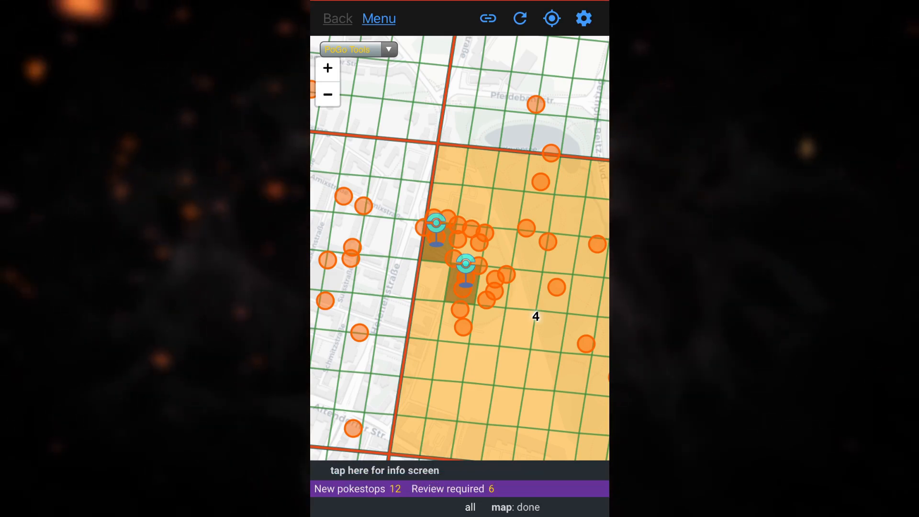
{"action": "left_click", "coordinate": [380, 18]}
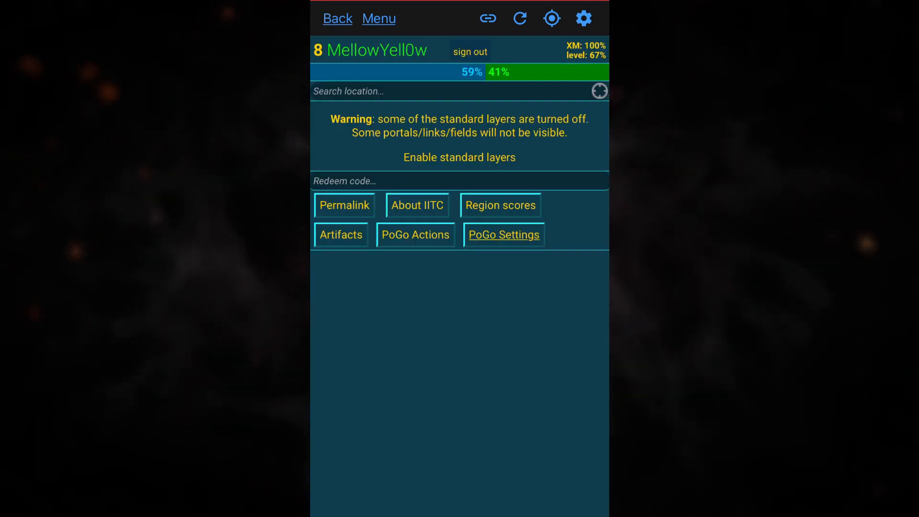
{"action": "left_click", "coordinate": [503, 235]}
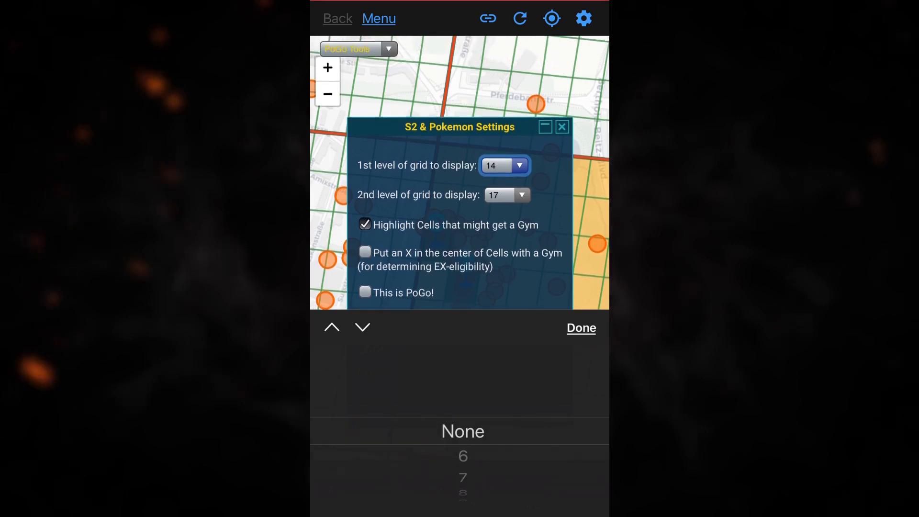
- Set '1st level of grid' to None, tick 'This is PoGo!' and confirm
{"action": "left_click", "coordinate": [462, 431]}
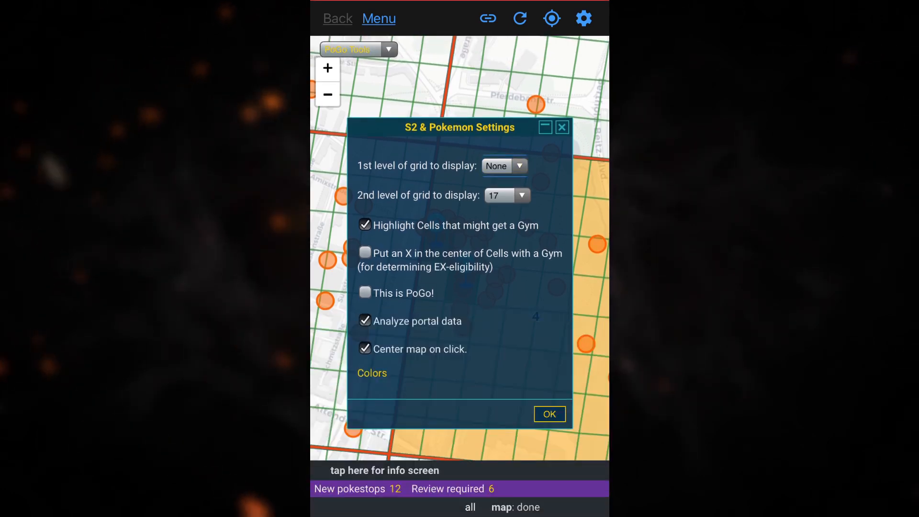
{"action": "left_click", "coordinate": [365, 293]}
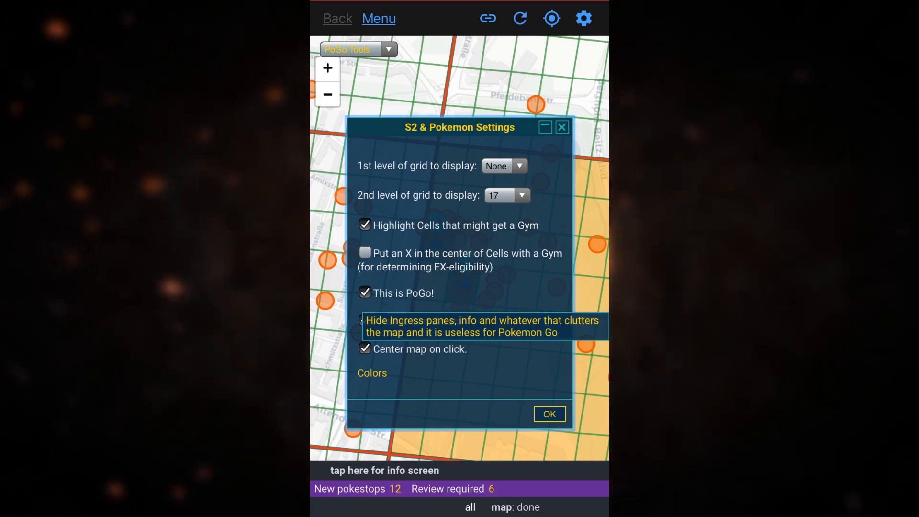
{"action": "left_click", "coordinate": [548, 414]}
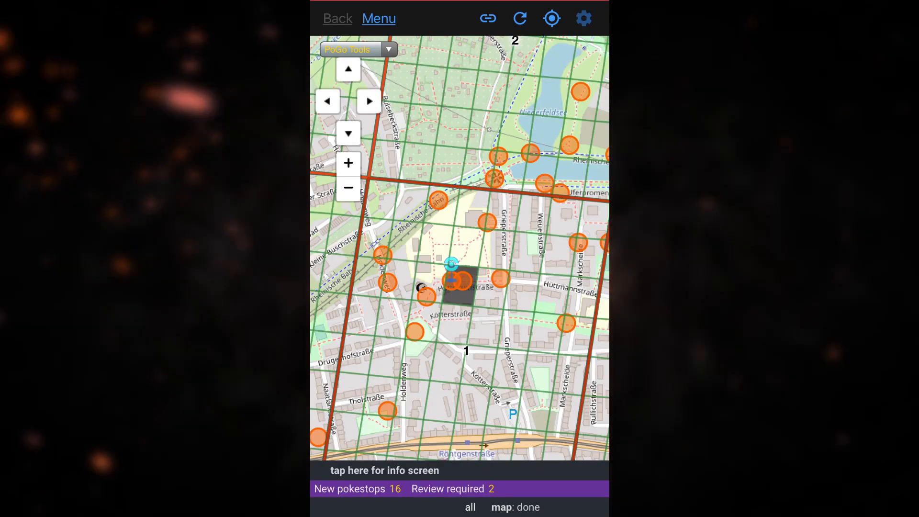
- Choose IITC-CE release build as the IITC version under Settings
{"action": "left_click", "coordinate": [583, 18]}
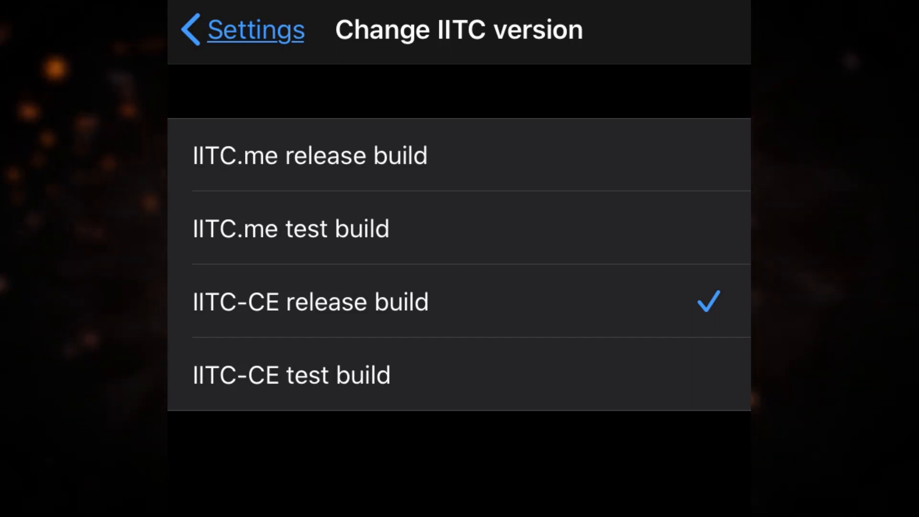
{"action": "left_click", "coordinate": [242, 29]}
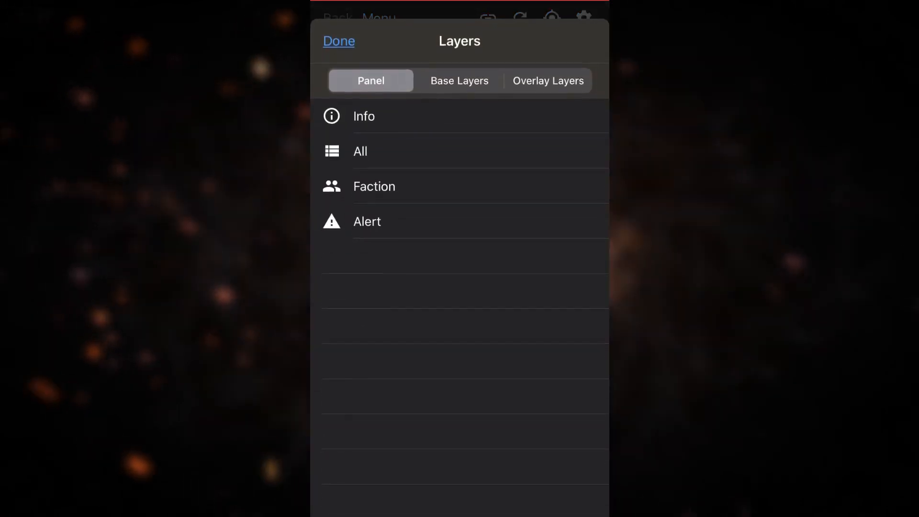
- Review Base Layers (CartoDB Positron) and return to the map with S2 cells and portal circles
{"action": "left_click", "coordinate": [459, 81]}
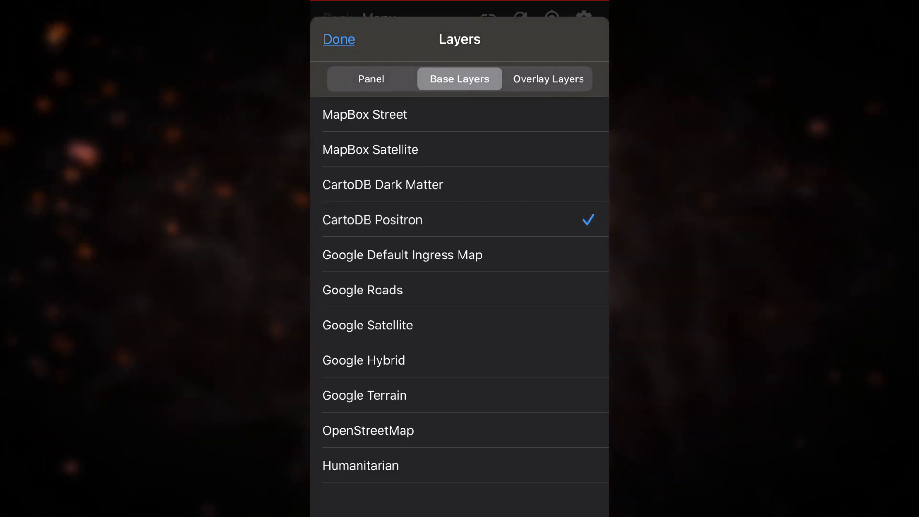
{"action": "left_click", "coordinate": [338, 38]}
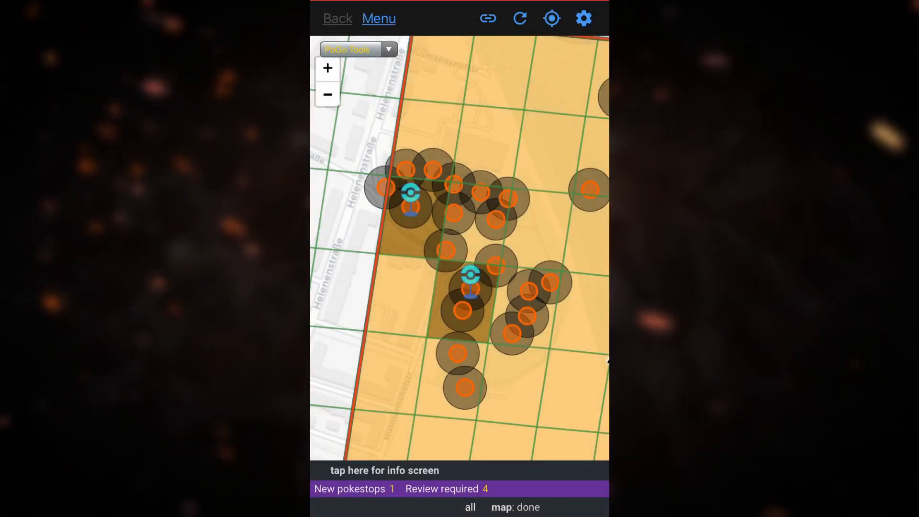